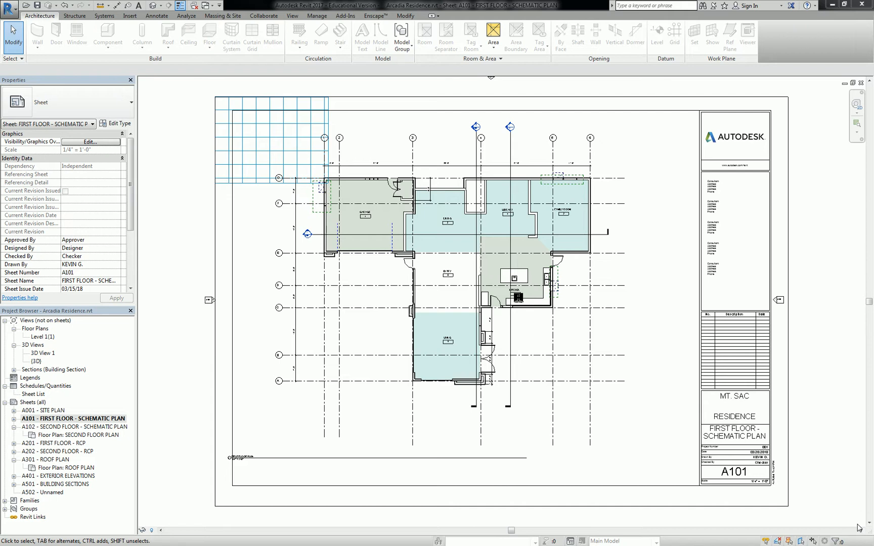
Start a new sheet from the Sheets (all) node in the Project Browser
right_click(42, 402)
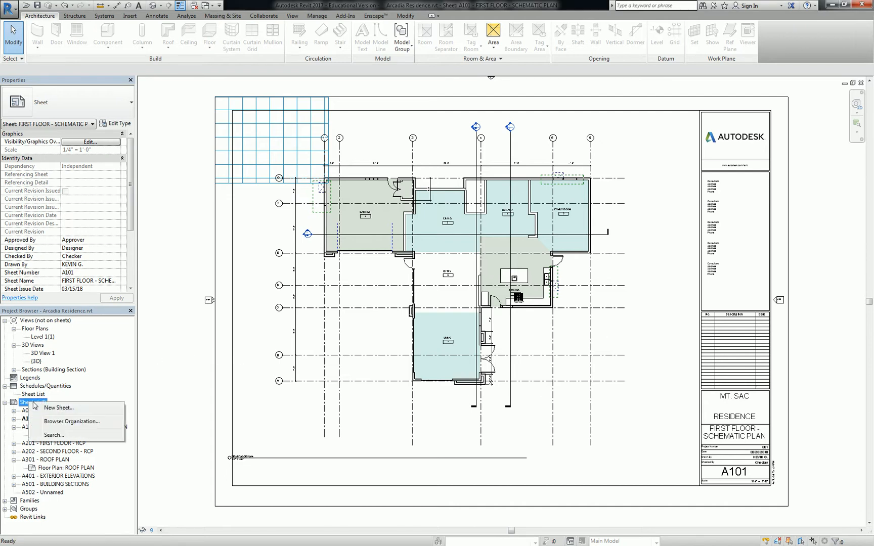
left_click(58, 408)
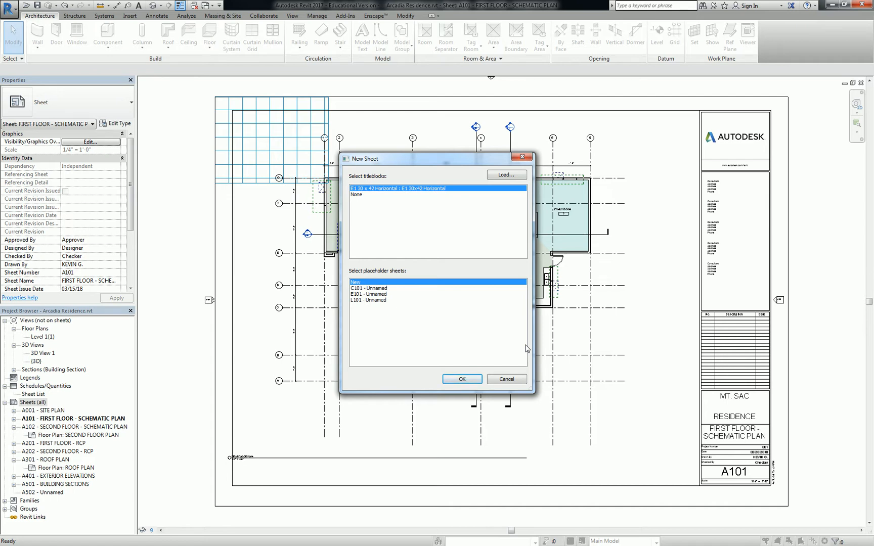
mouse_move(450, 154)
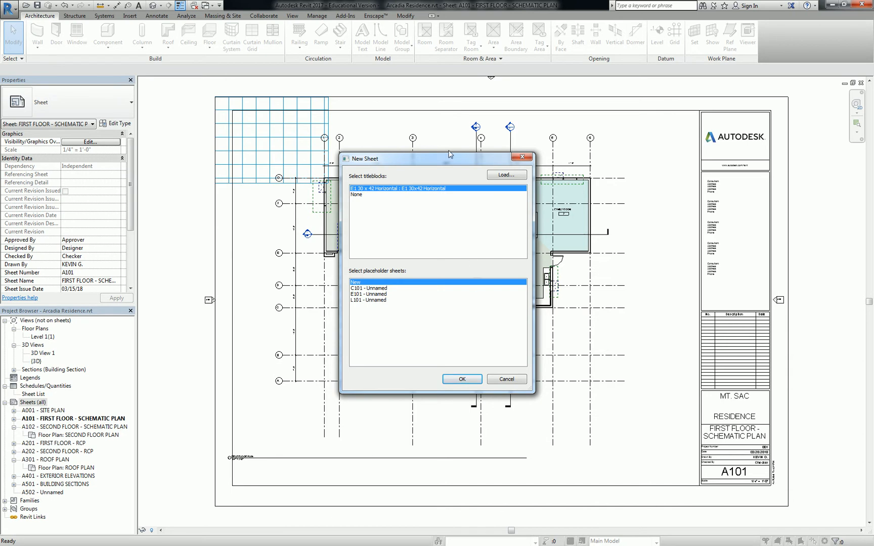
Edit the E1 30x42 Horizontal title block family from sheet A101 and select its Autodesk logo
left_click(461, 379)
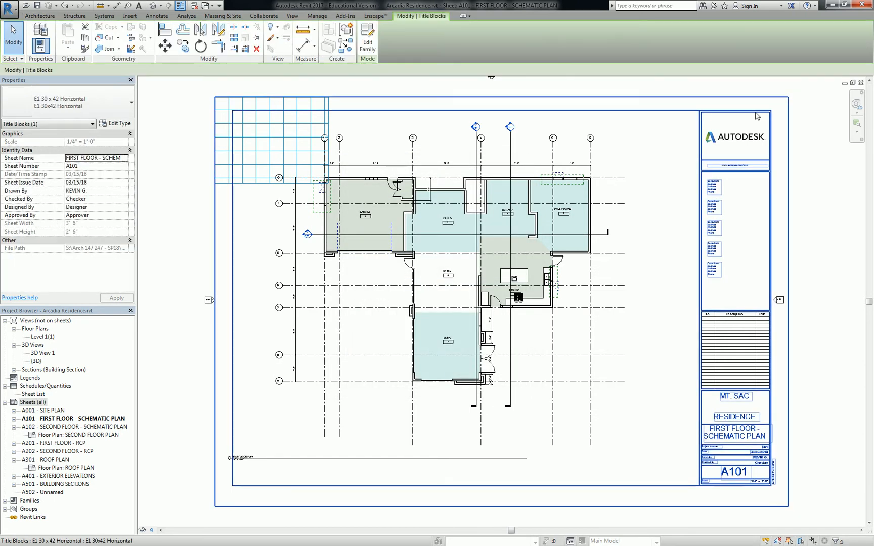
mouse_move(755, 114)
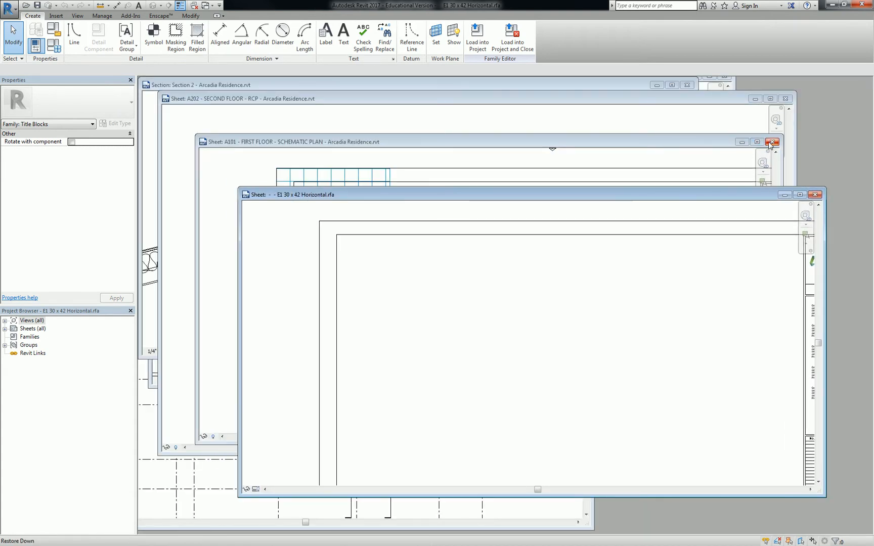
left_click(772, 141)
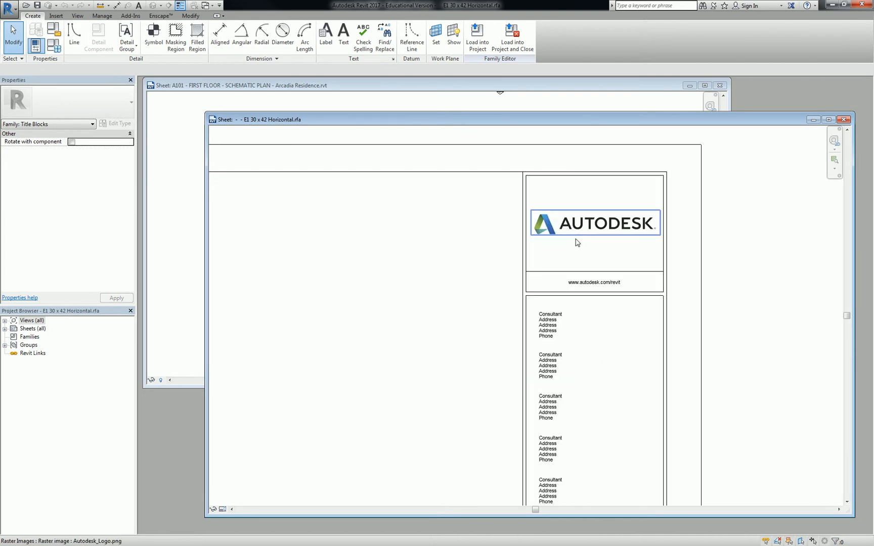
left_click(593, 222)
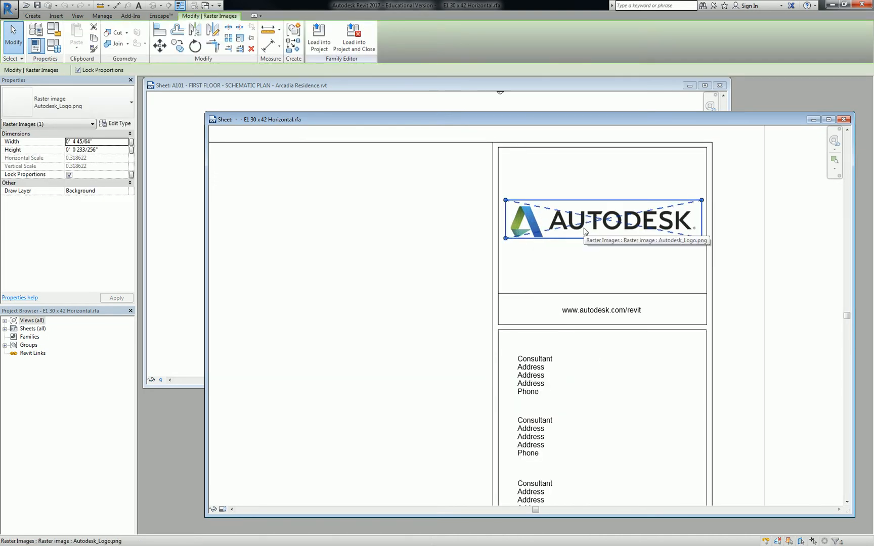
mouse_move(657, 227)
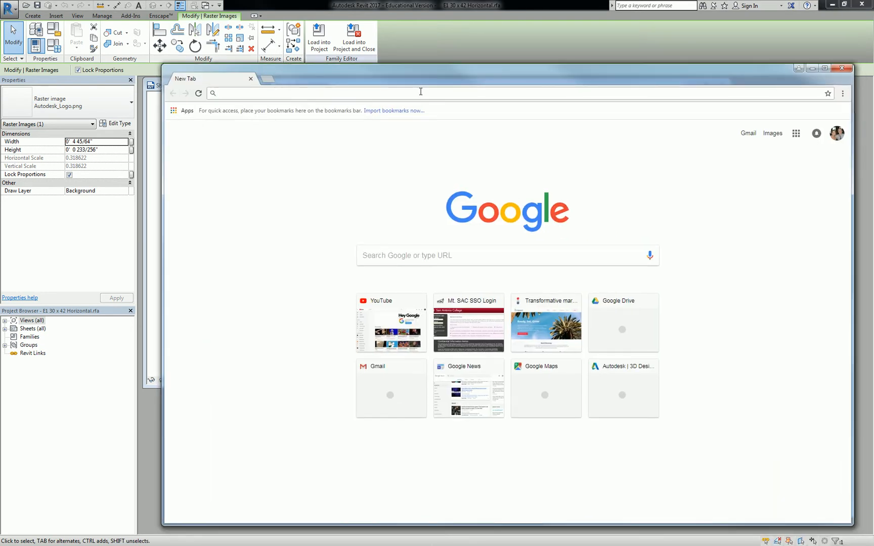
Search Google Images for 'mt sac' and bring up save options for the Mt. SAC logo preview
type("mt sac")
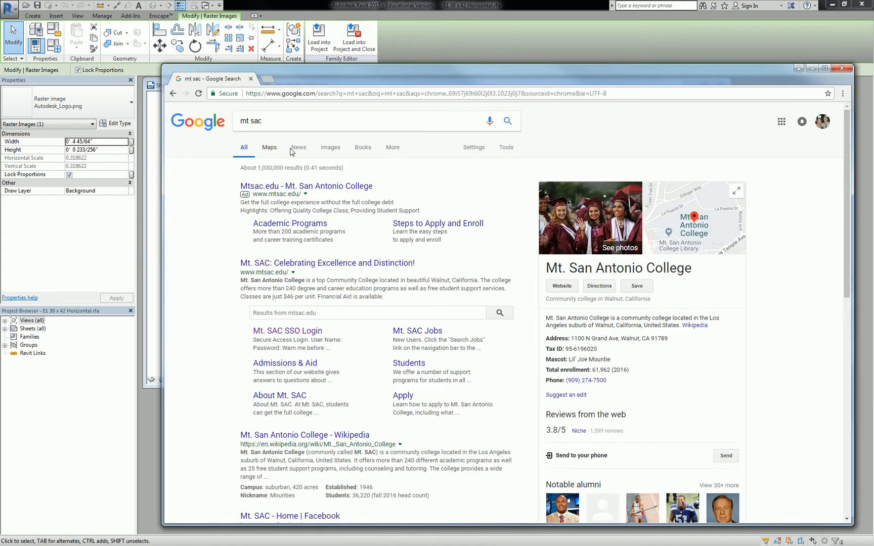
left_click(329, 147)
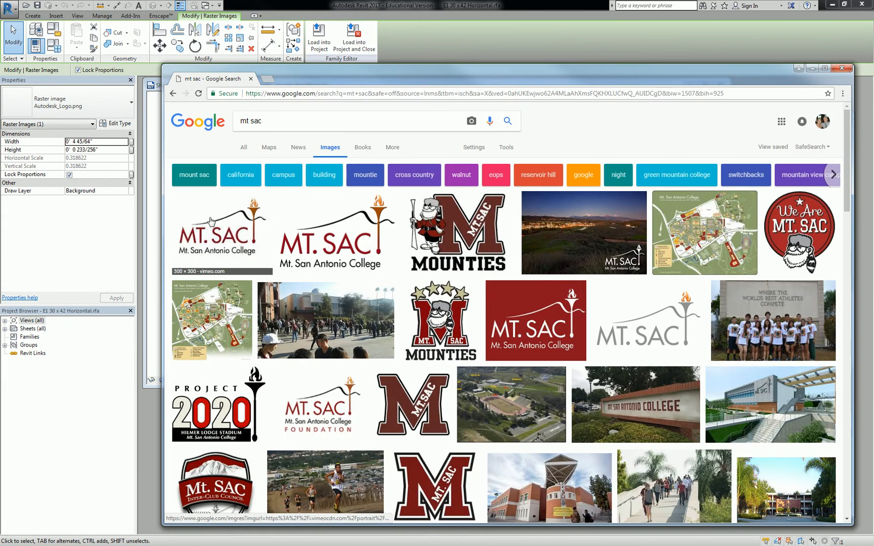
left_click(219, 231)
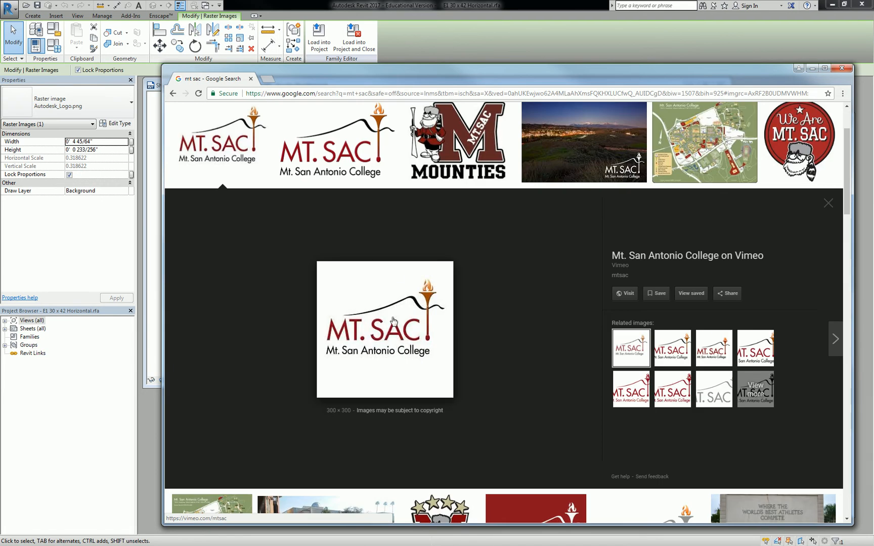
right_click(393, 321)
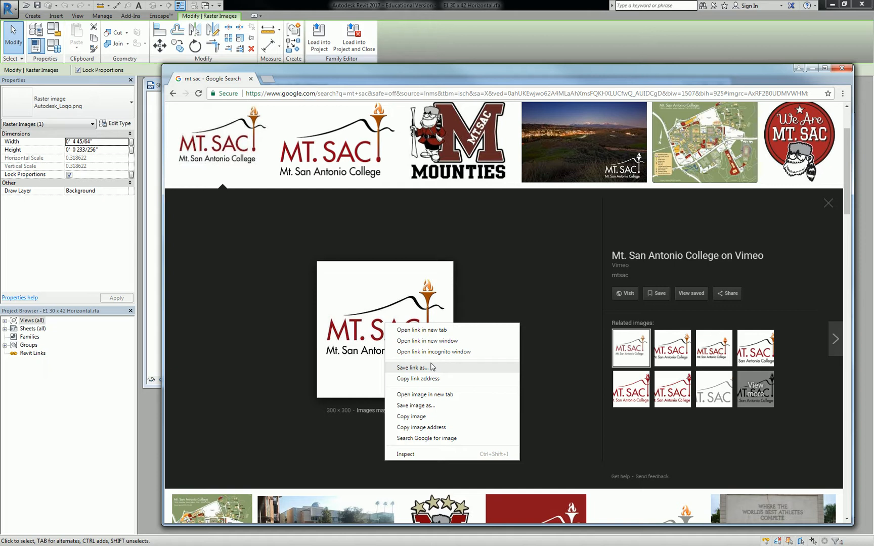
mouse_move(425, 394)
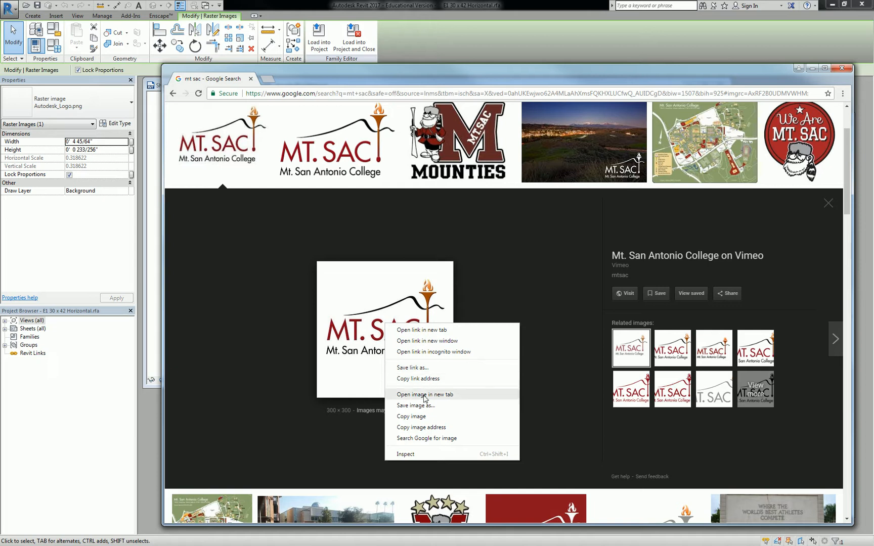
Save the Mt. SAC logo into cadlab's 18 SP - Arch 147 247 > Resources folder
left_click(415, 405)
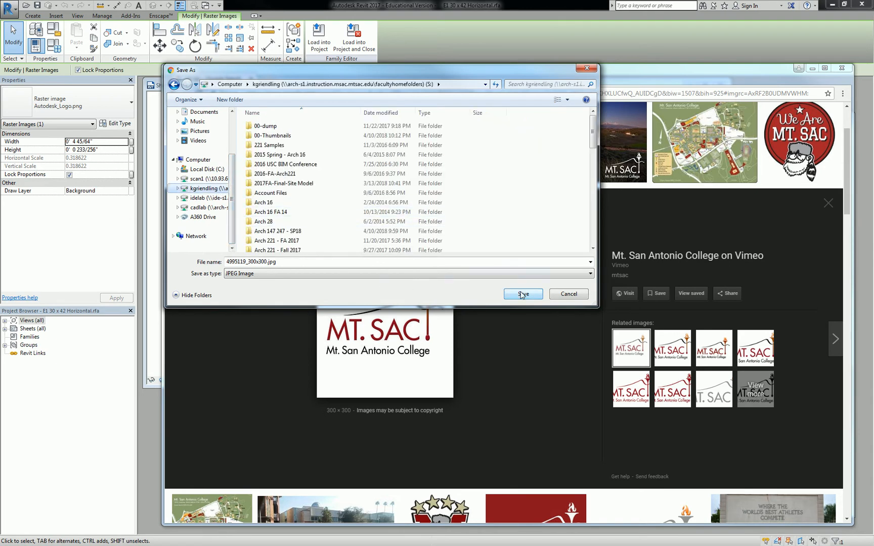
left_click(198, 208)
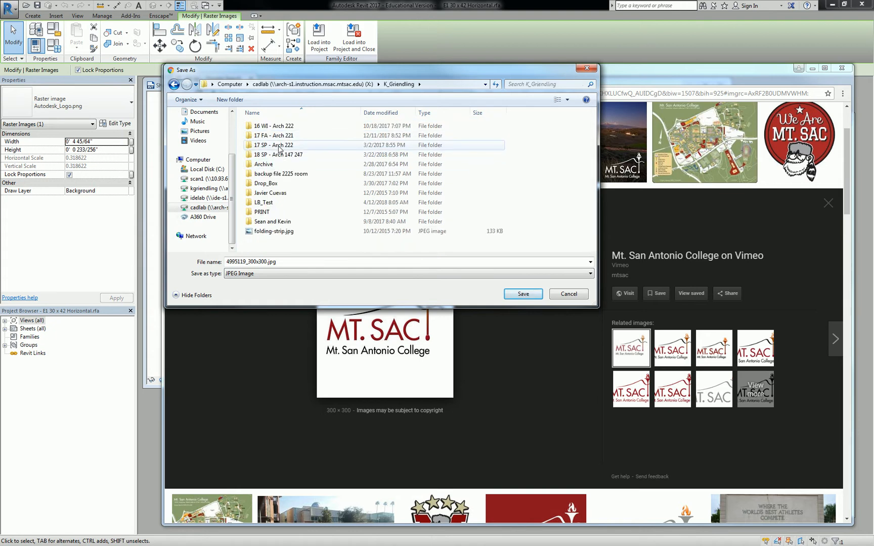
double_click(277, 154)
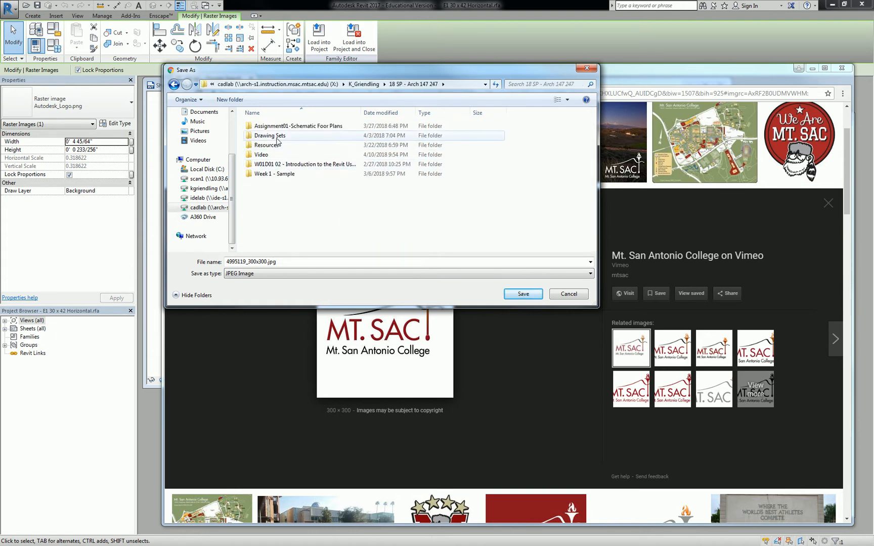
double_click(268, 145)
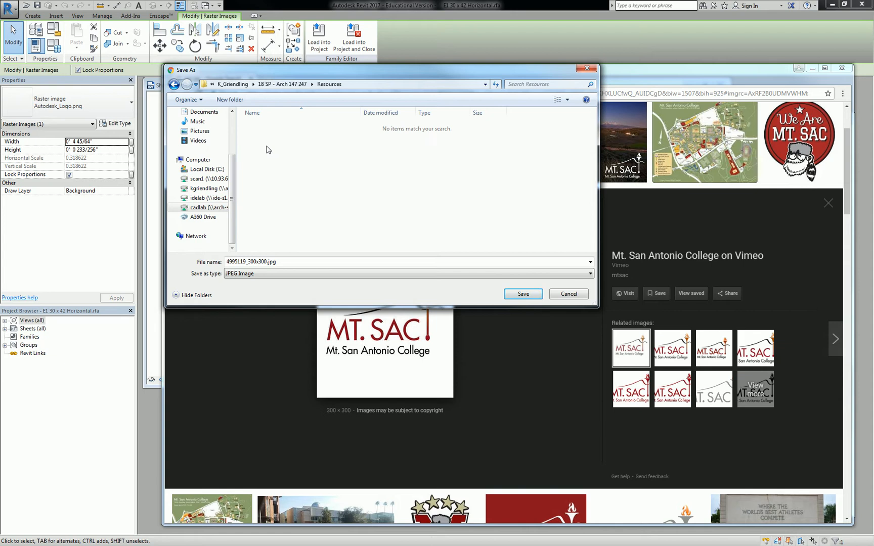
type("Mt")
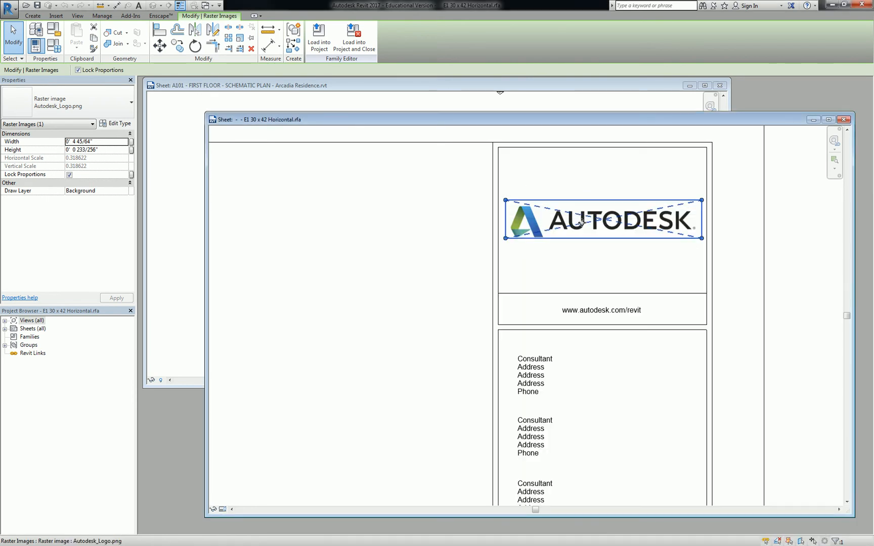
Delete the Autodesk logo and start inserting the MtSAC Logo.jpg image in its place
key("Delete")
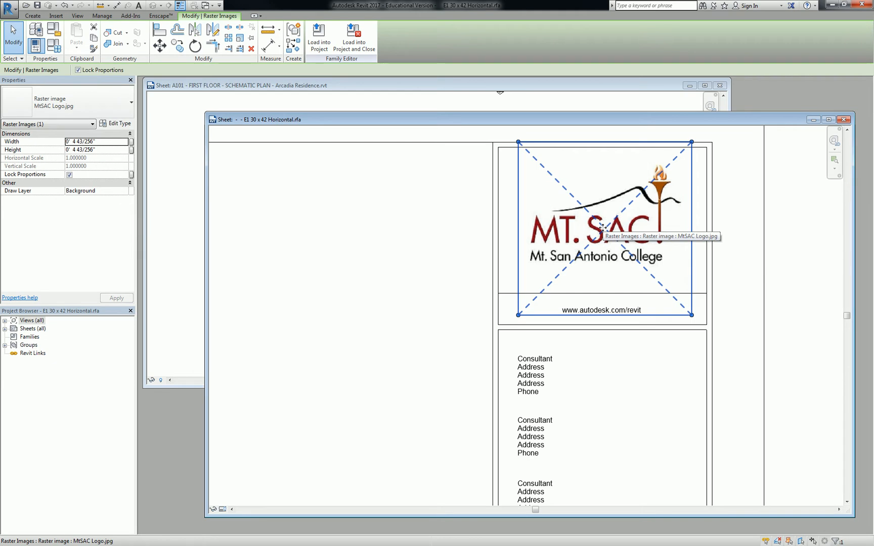
mouse_move(458, 186)
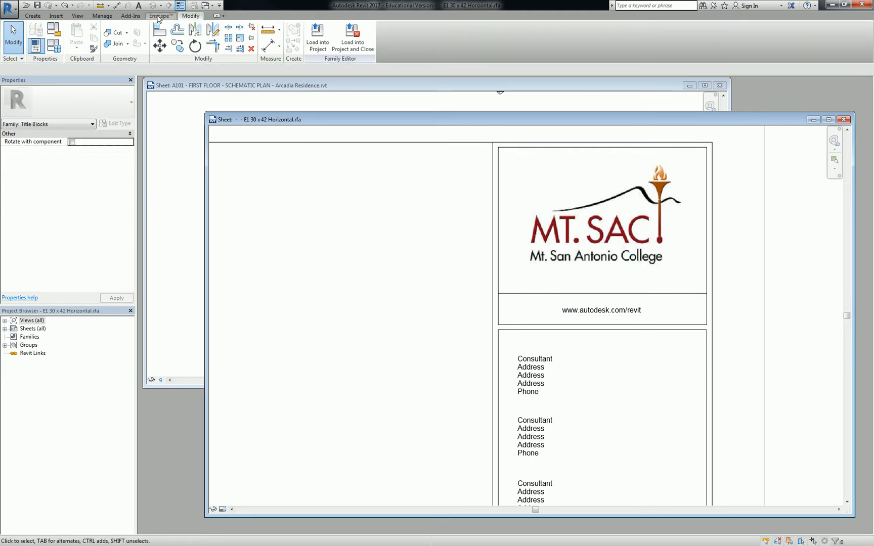
left_click(55, 16)
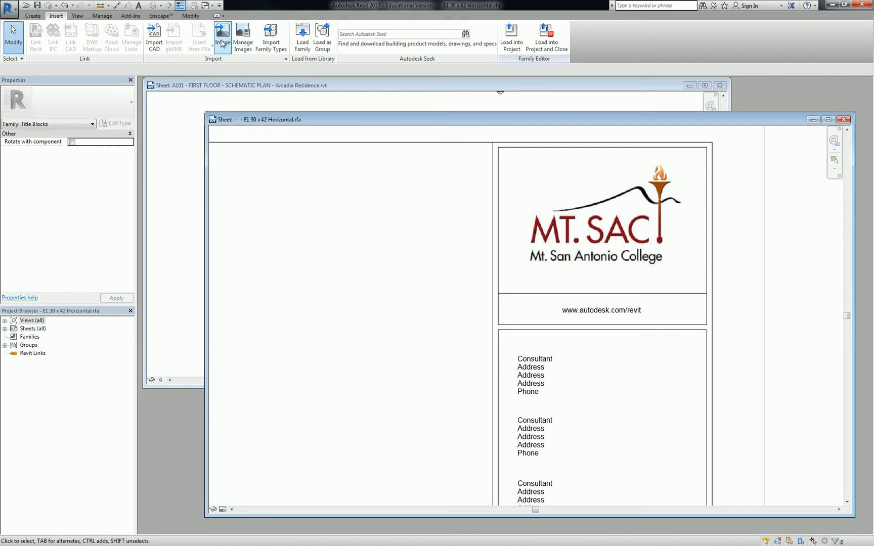
left_click(222, 37)
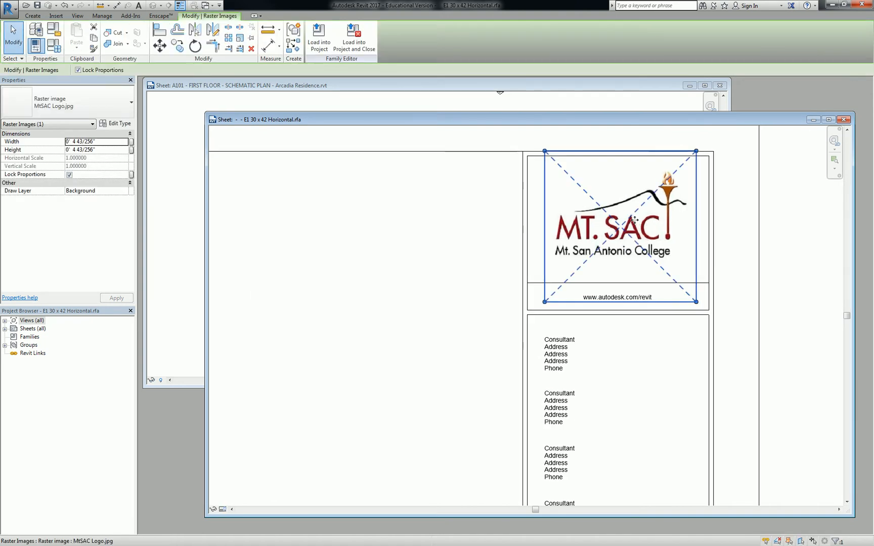
mouse_move(635, 220)
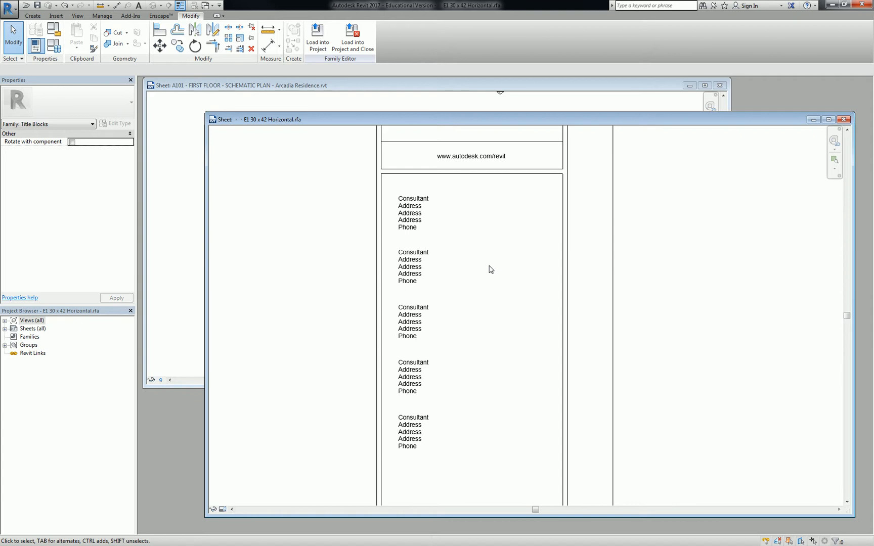
mouse_move(469, 305)
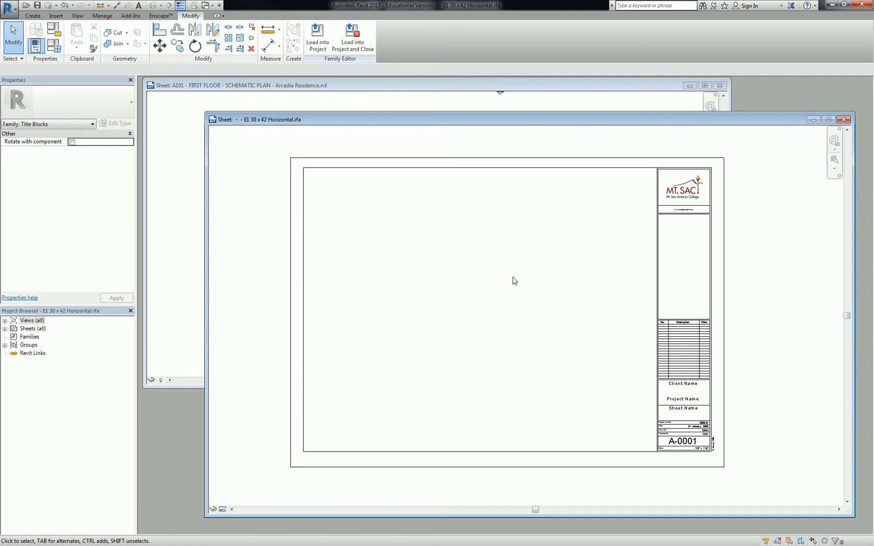
mouse_move(477, 289)
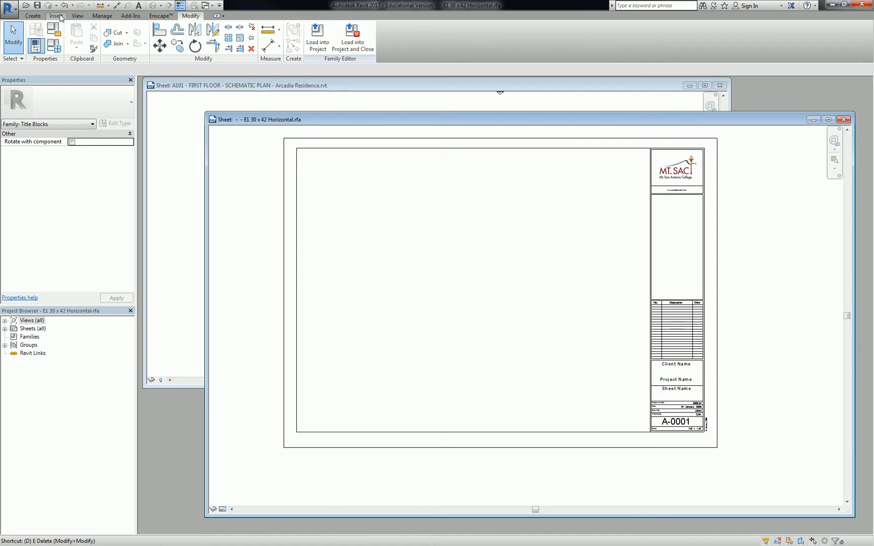
Draw title block lines dividing the sheet into one long lower panel and two upper panels
left_click(33, 15)
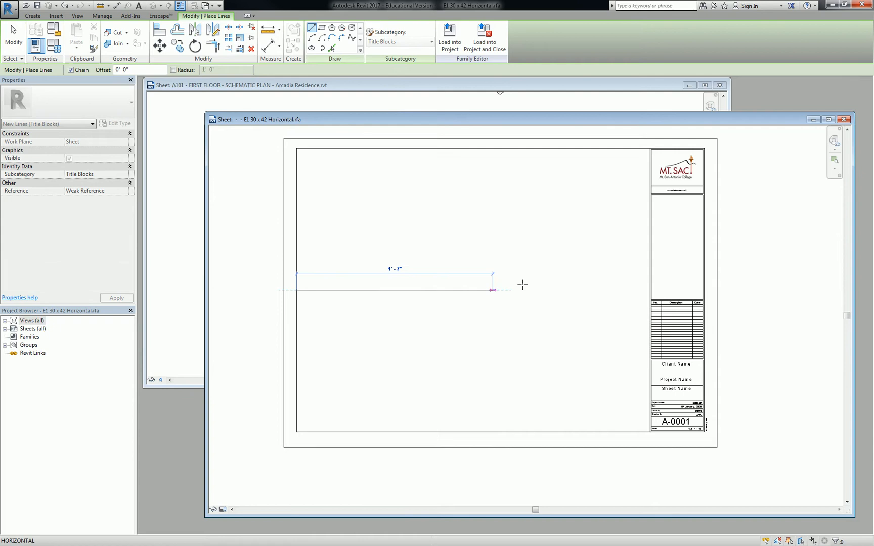
left_click(607, 289)
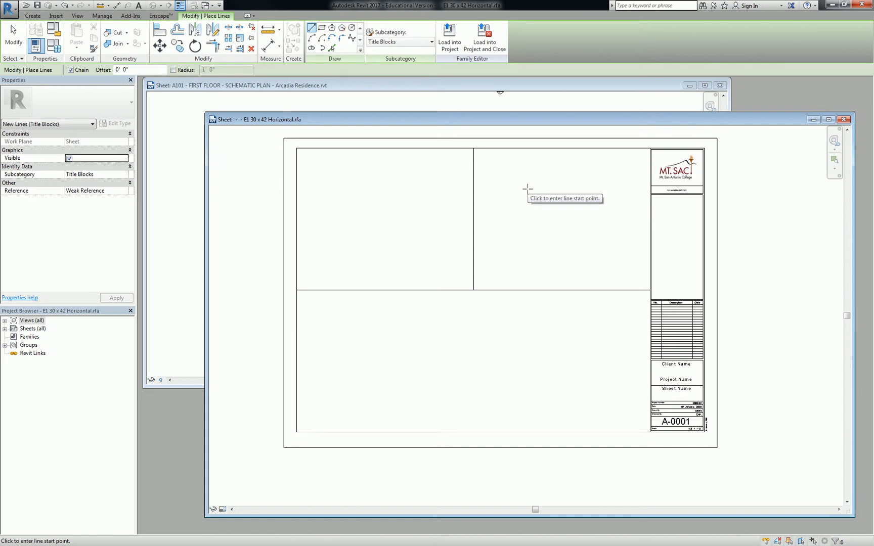
mouse_move(526, 189)
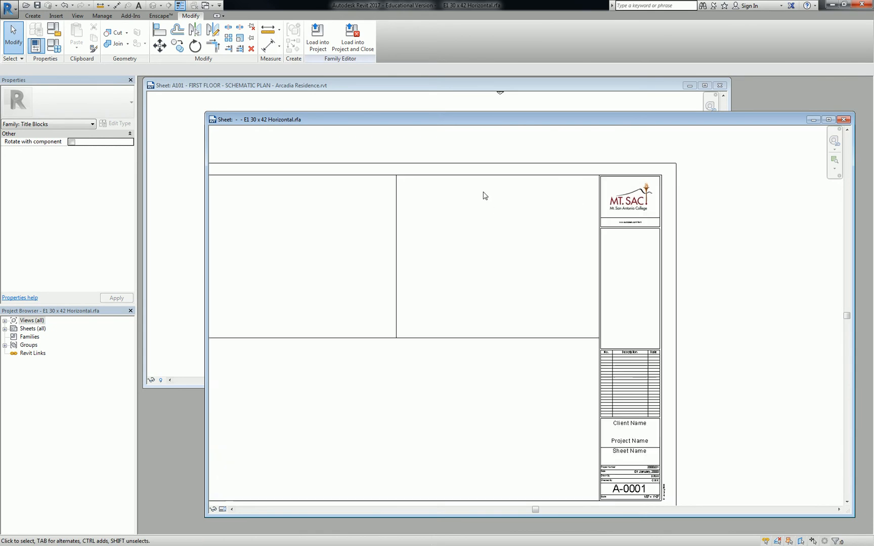
left_click(32, 15)
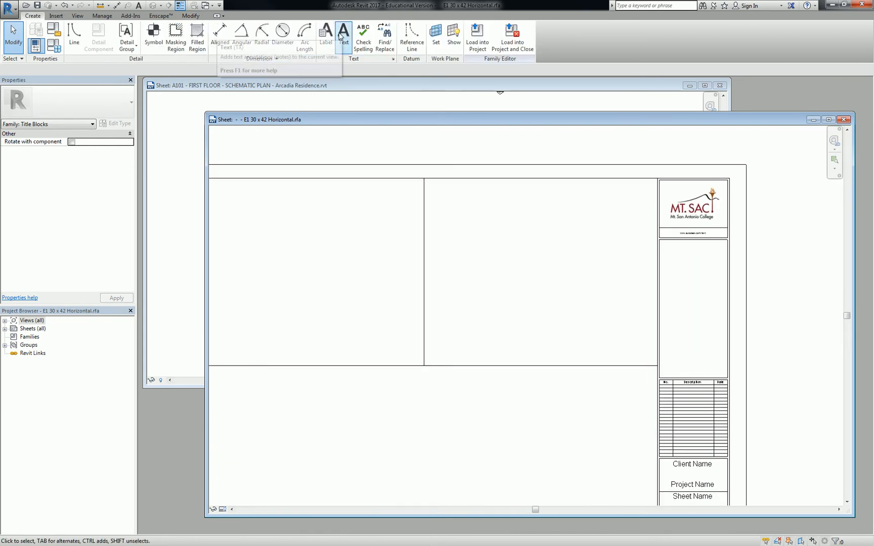
Place a label showing the Project Name parameter in the upper right panel
left_click(326, 33)
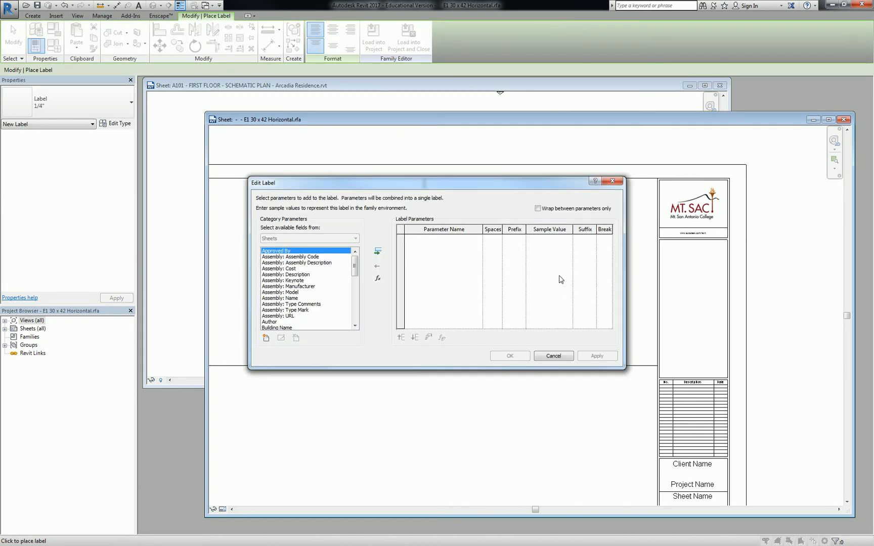
mouse_move(533, 281)
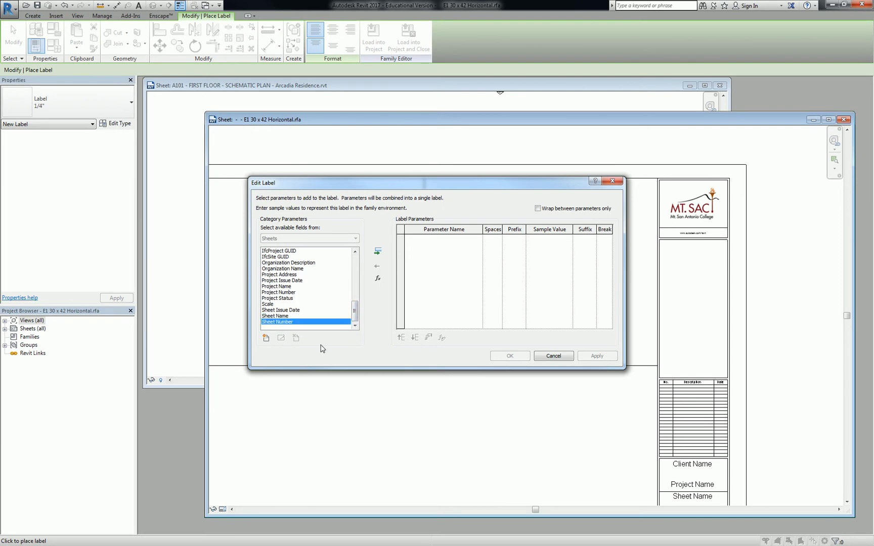
mouse_move(795, 479)
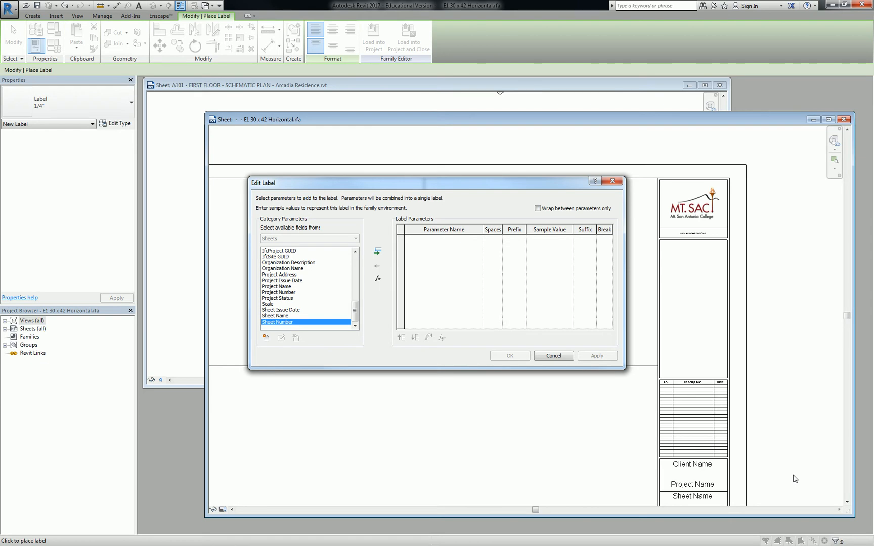
mouse_move(305, 318)
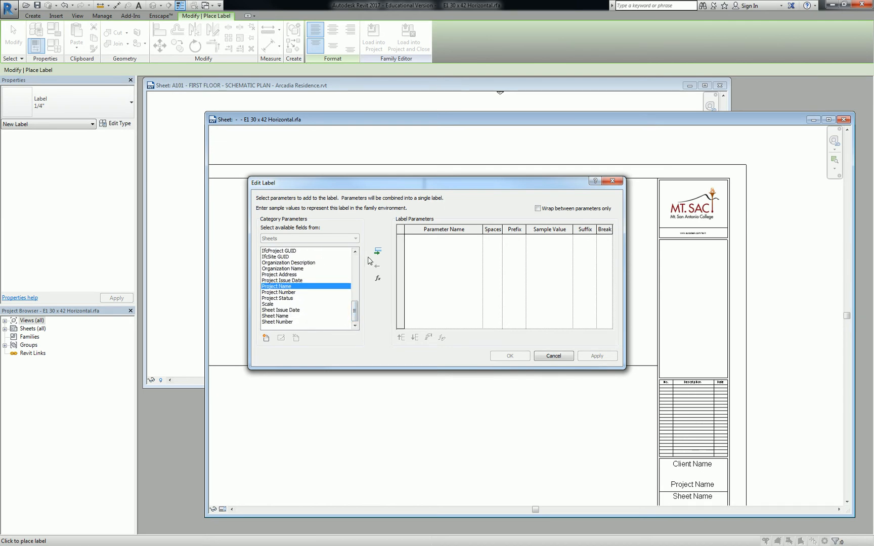
left_click(377, 252)
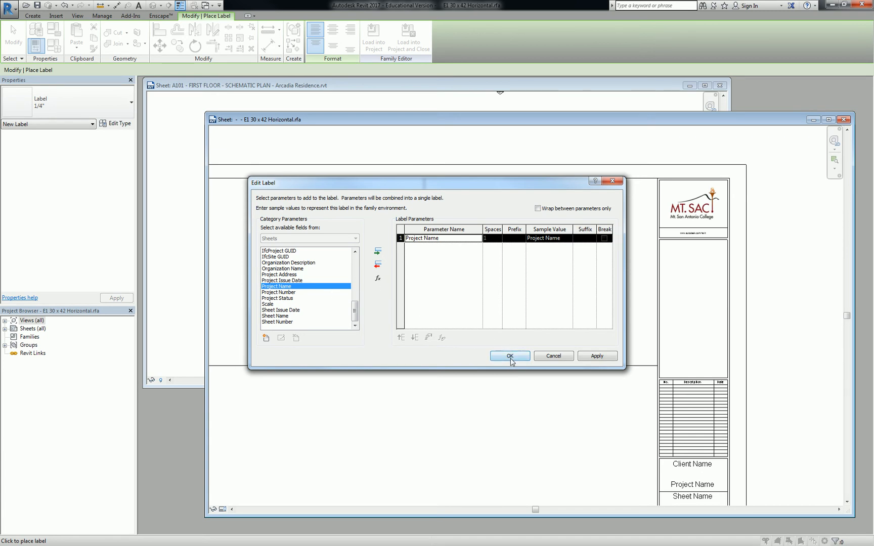
left_click(509, 356)
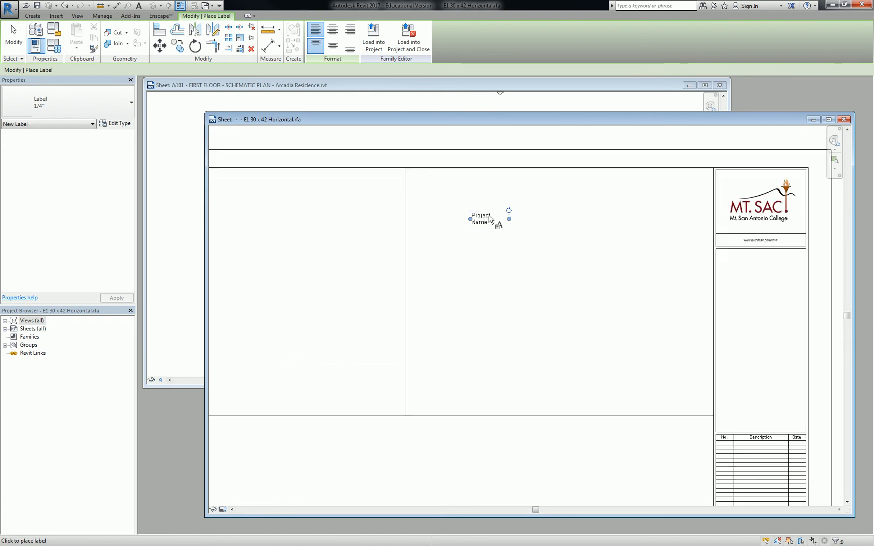
left_click(479, 219)
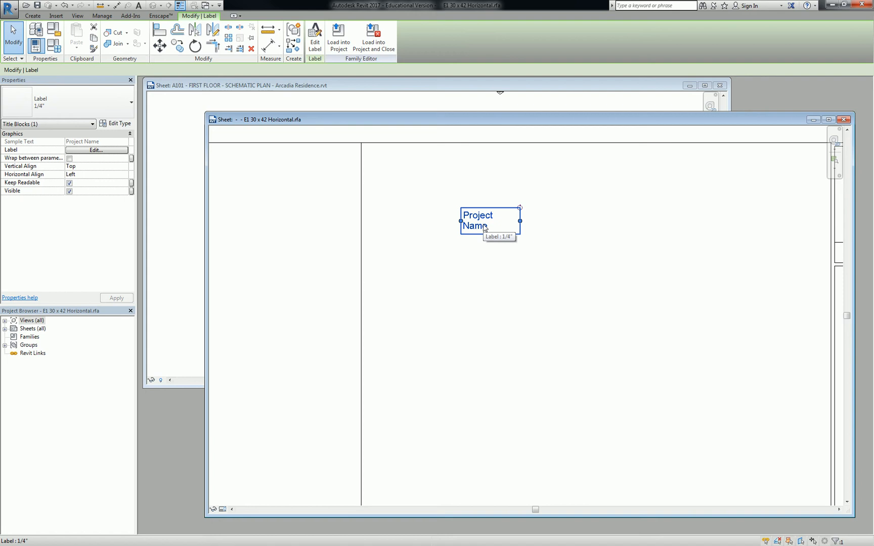
mouse_move(484, 229)
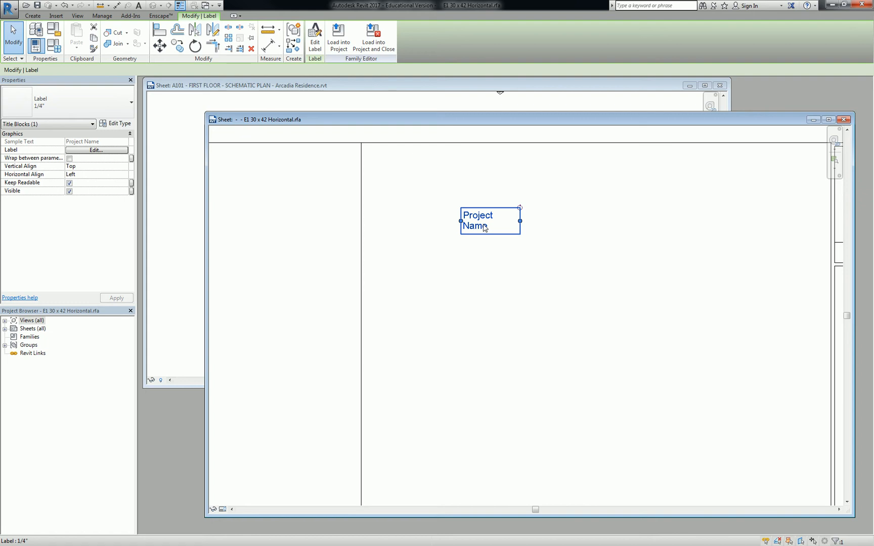
mouse_move(461, 227)
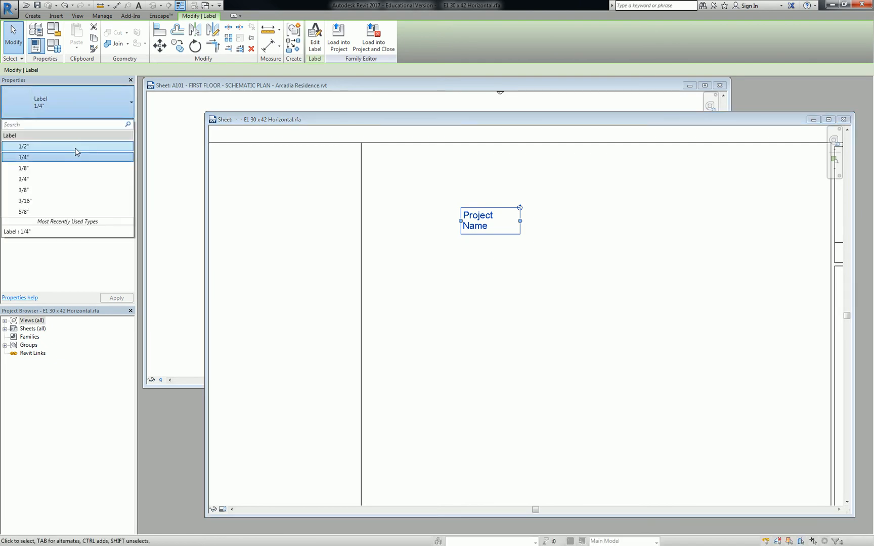
Set the Project Name label to the 5/8" type with right horizontal alignment
left_click(23, 146)
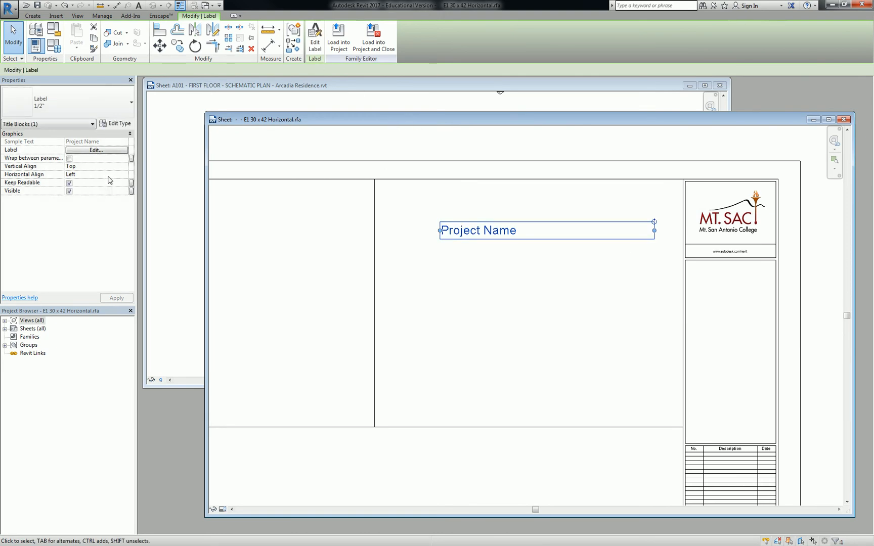
left_click(98, 174)
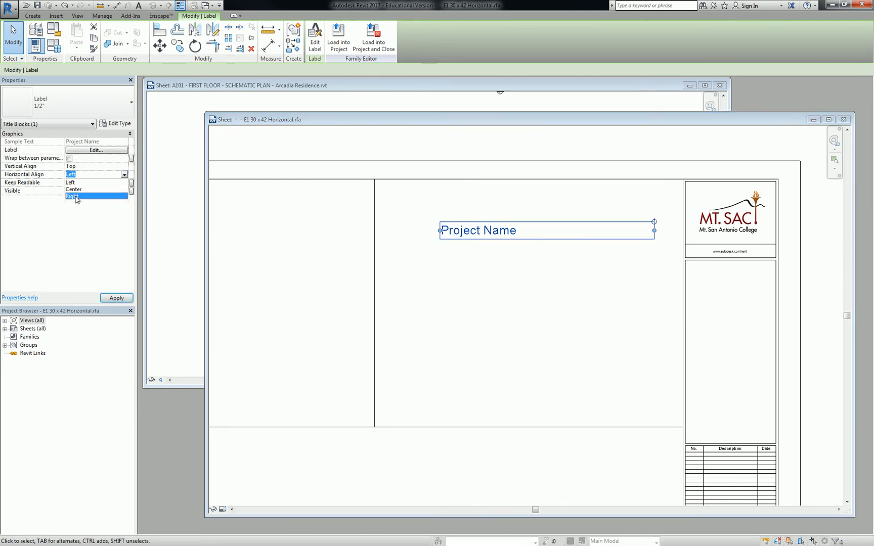
left_click(75, 196)
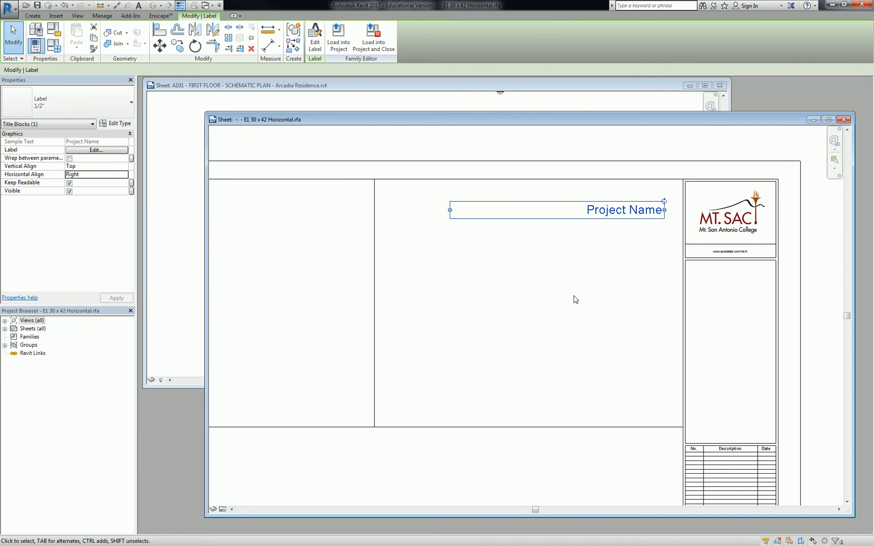
mouse_move(120, 124)
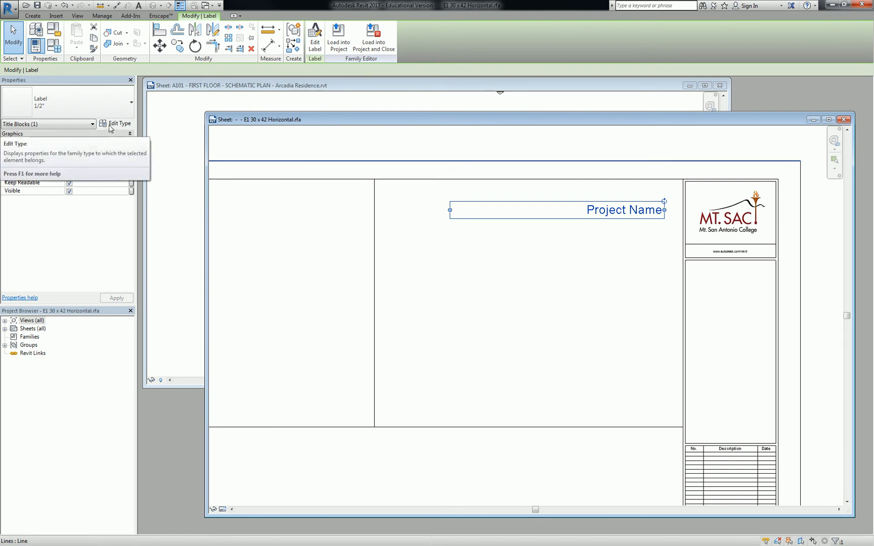
left_click(132, 103)
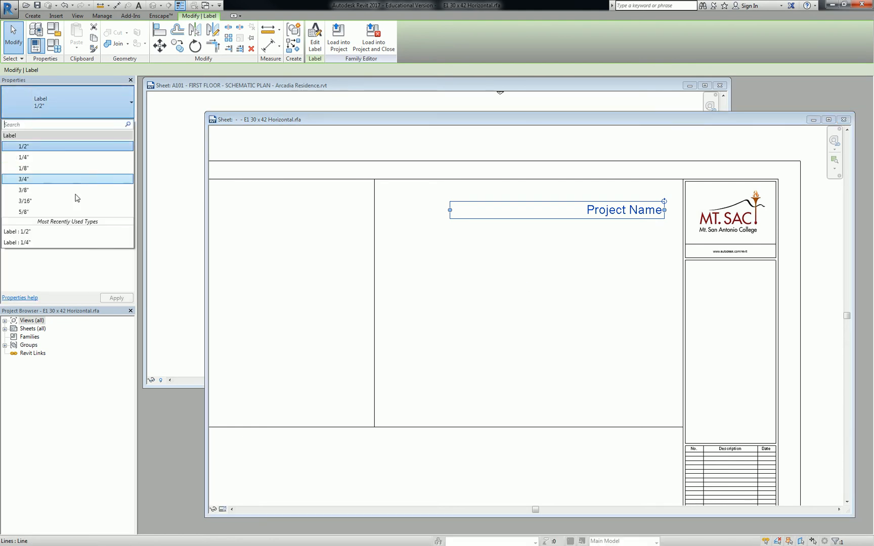
left_click(23, 211)
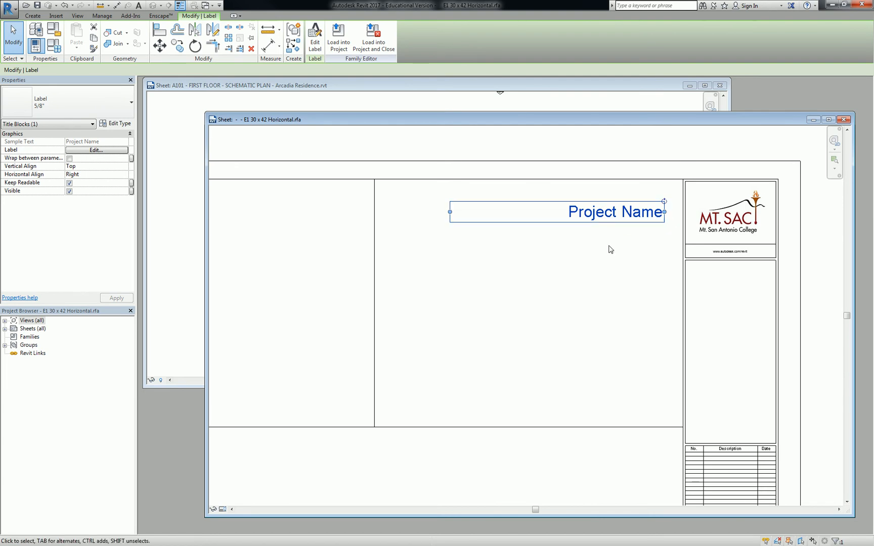
left_click(184, 126)
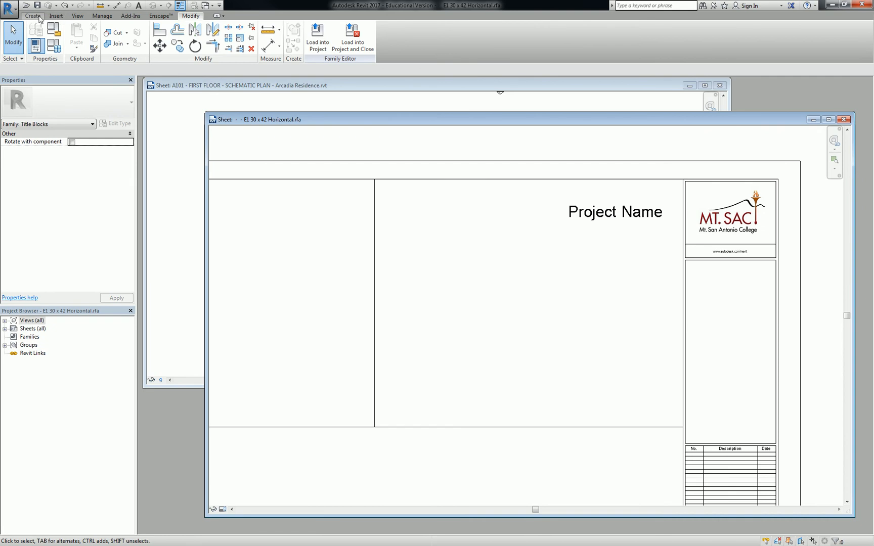
Place a label showing the Project Status parameter below Project Name
left_click(32, 16)
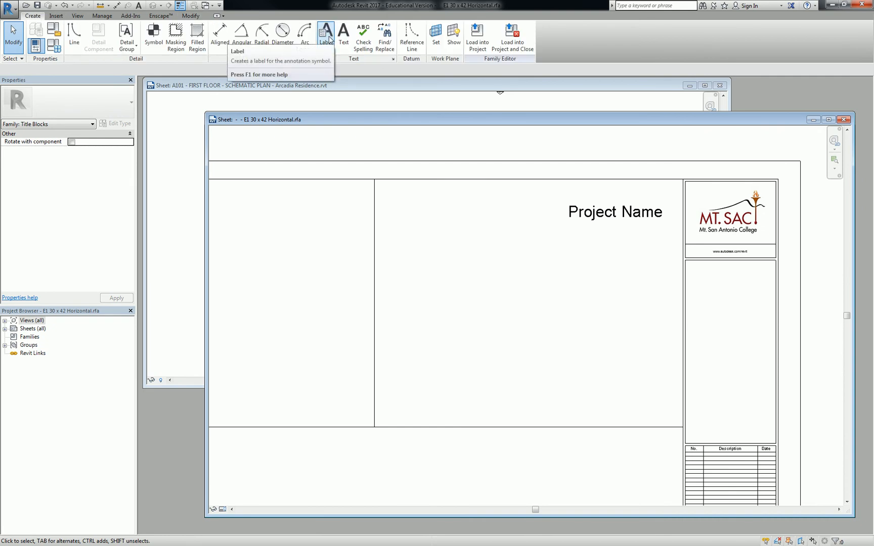
left_click(326, 32)
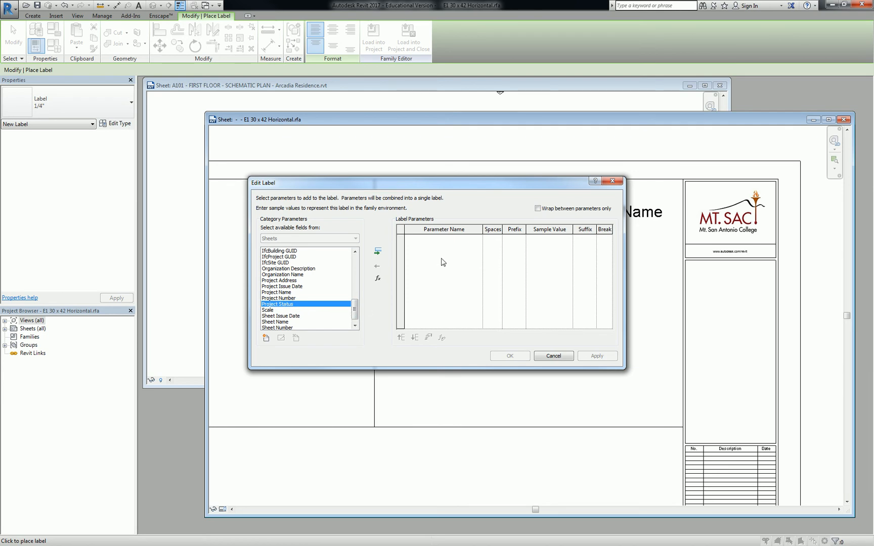
left_click(377, 251)
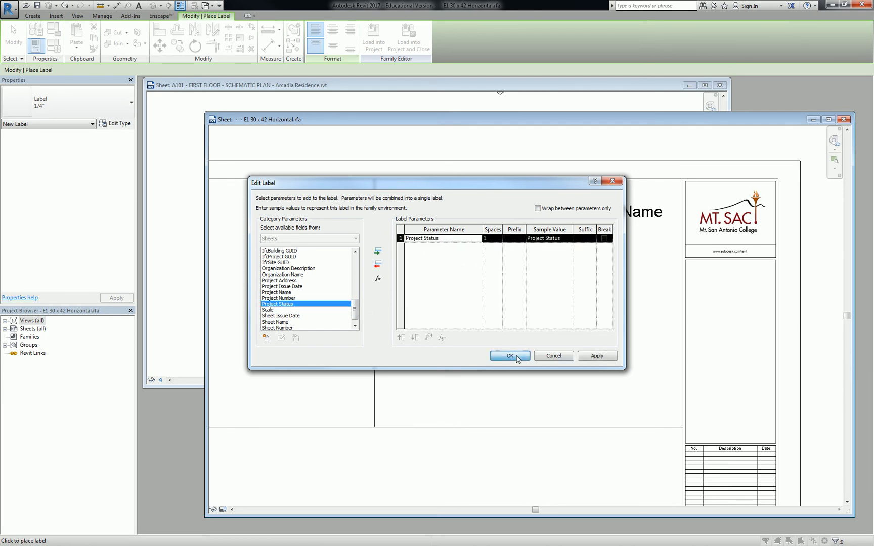
left_click(509, 356)
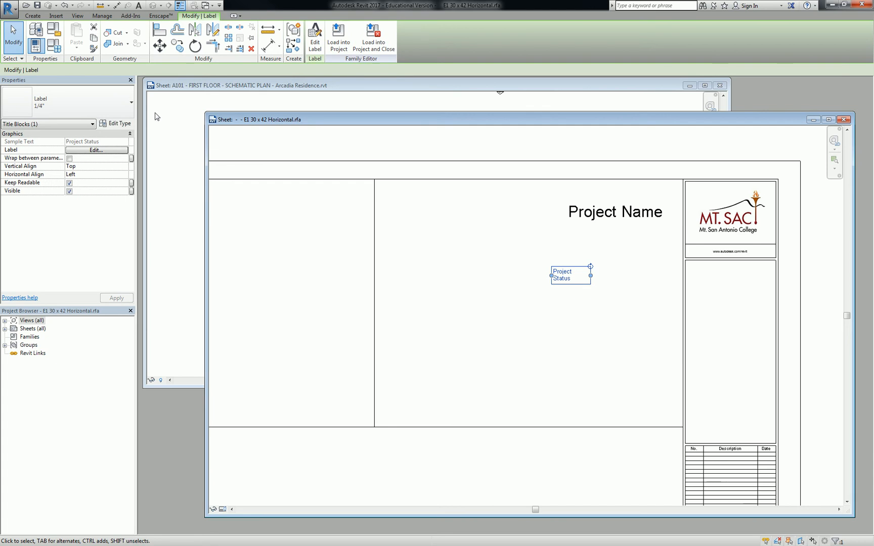
Give the Project Status label the 1/2" type and right alignment
left_click(132, 102)
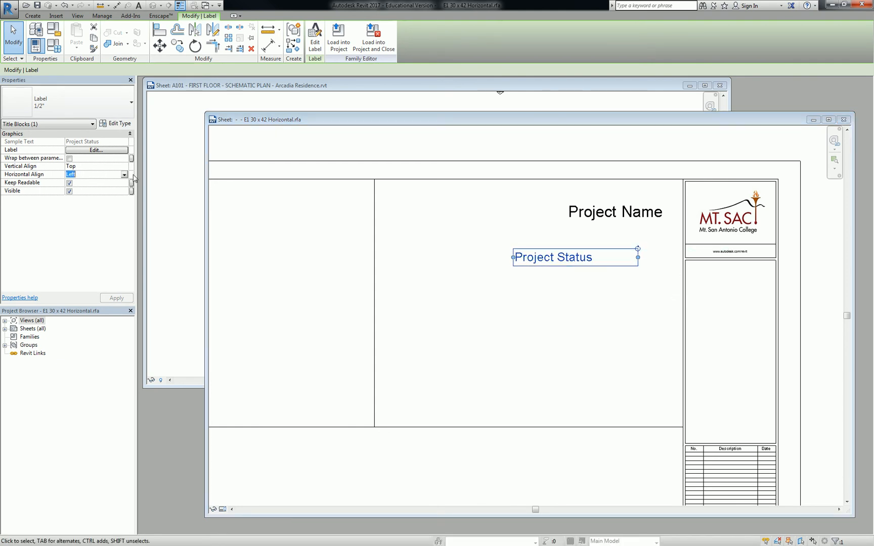
left_click(95, 174)
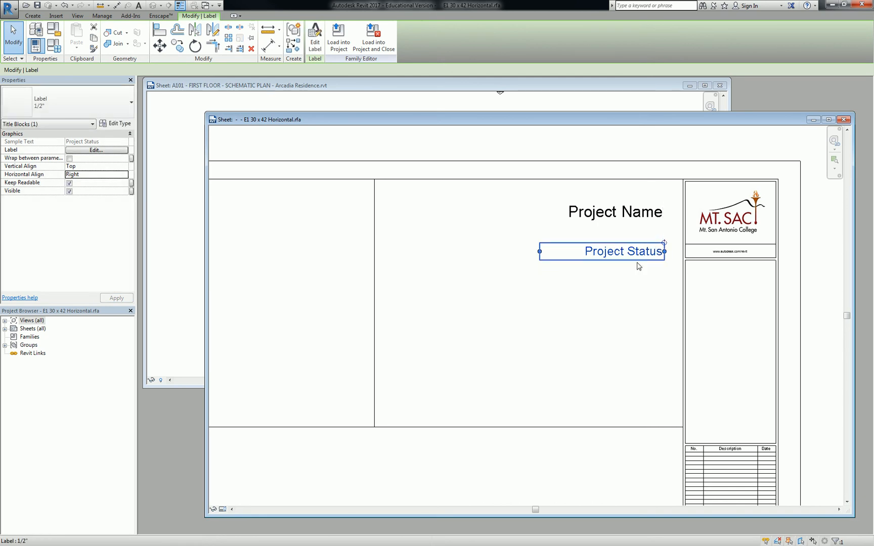
left_click(639, 268)
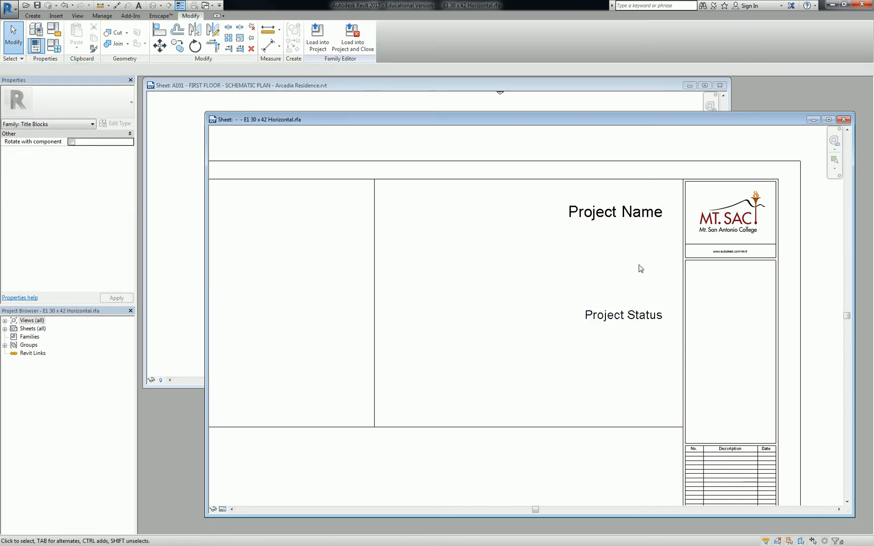
left_click(32, 16)
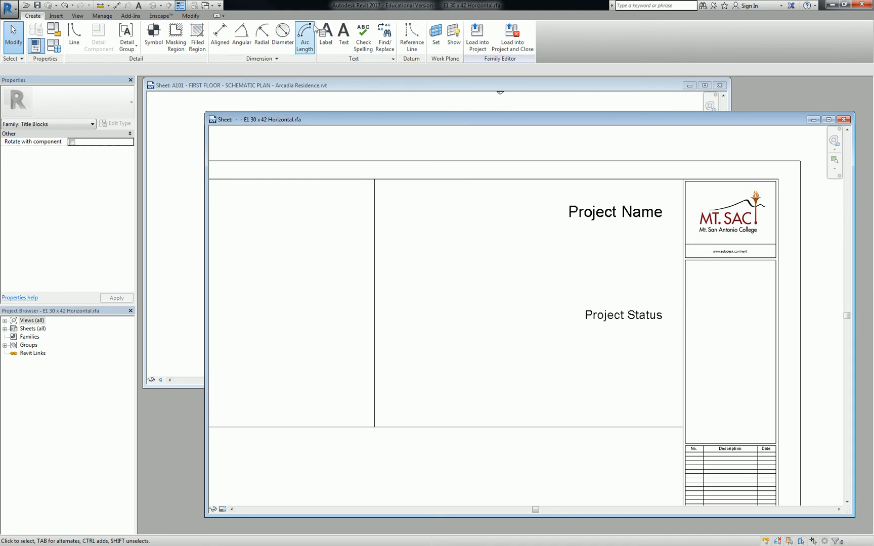
Place a label showing the Project Address parameter beneath Project Name
left_click(326, 36)
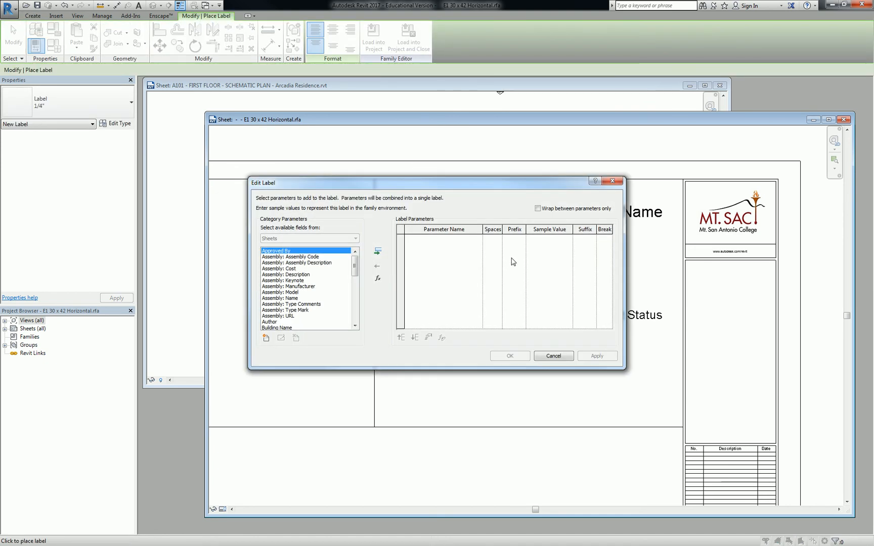
mouse_move(351, 280)
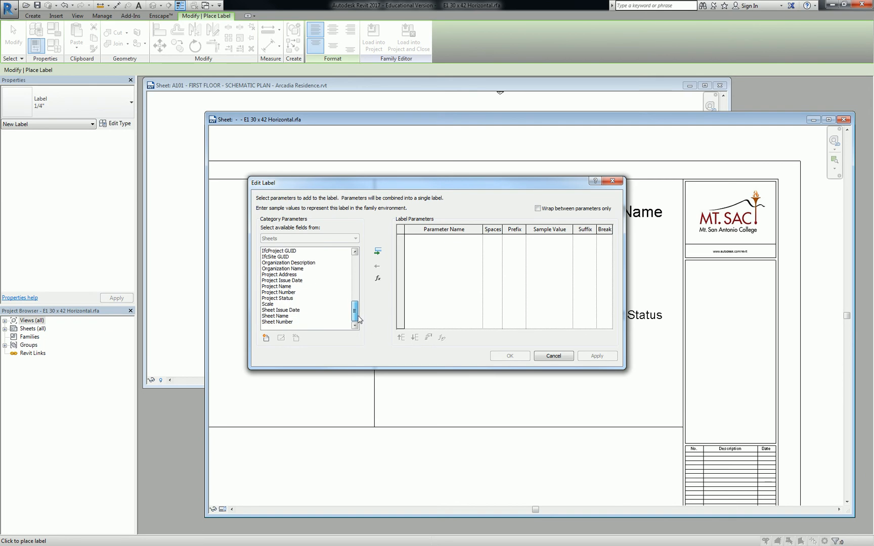
left_click(377, 251)
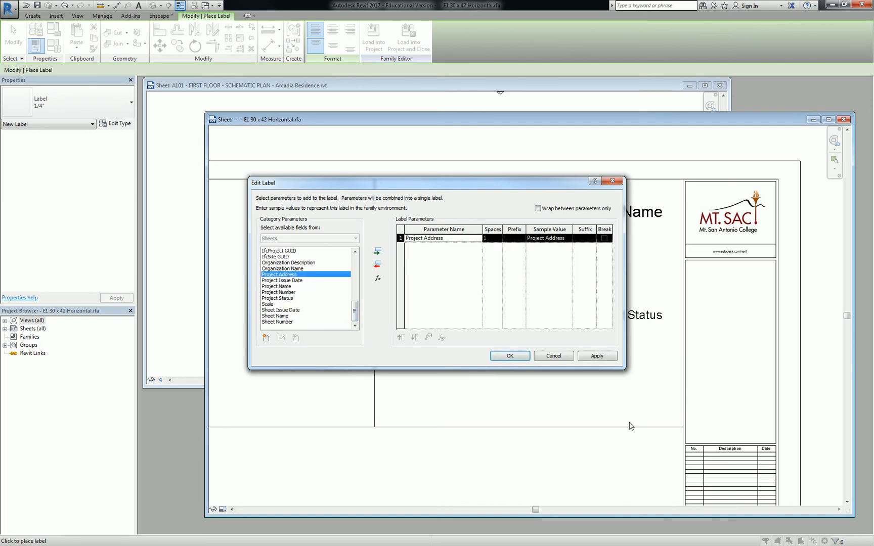
left_click(508, 355)
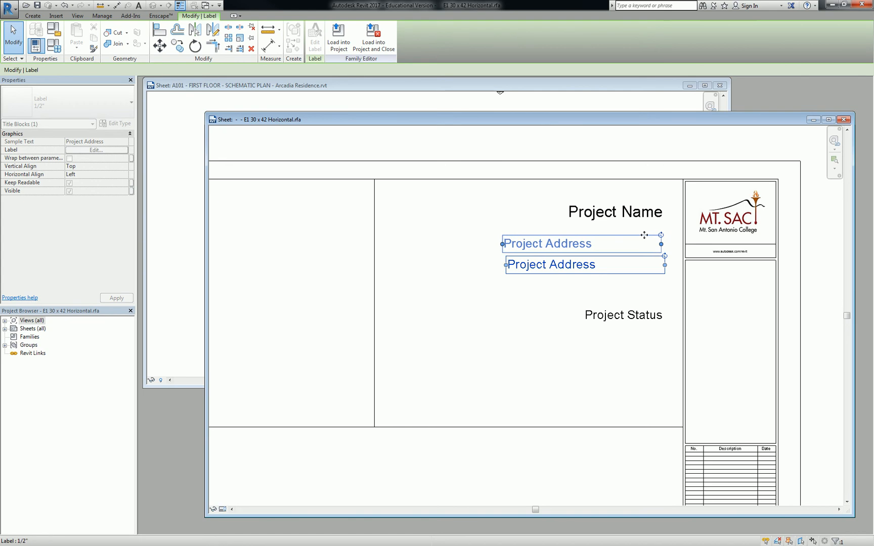
Set the Project Address label's horizontal alignment to Right
left_click(125, 175)
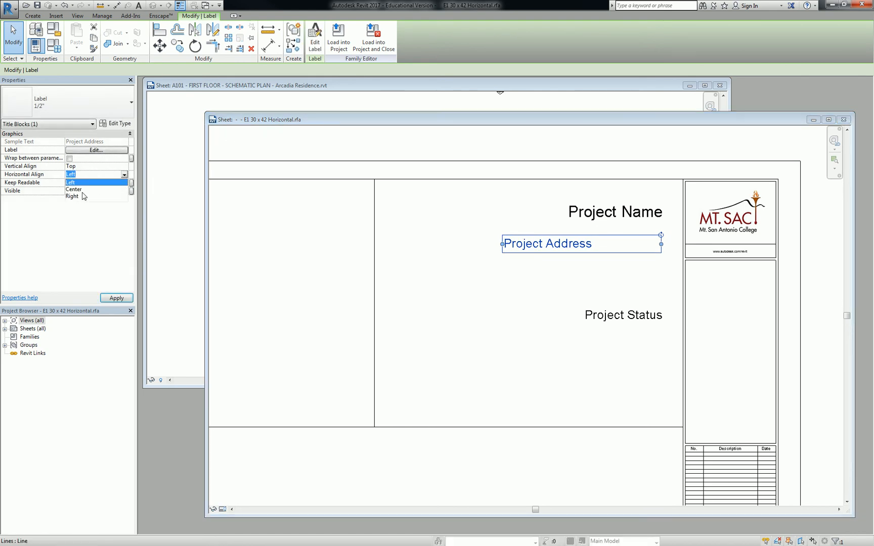
left_click(71, 196)
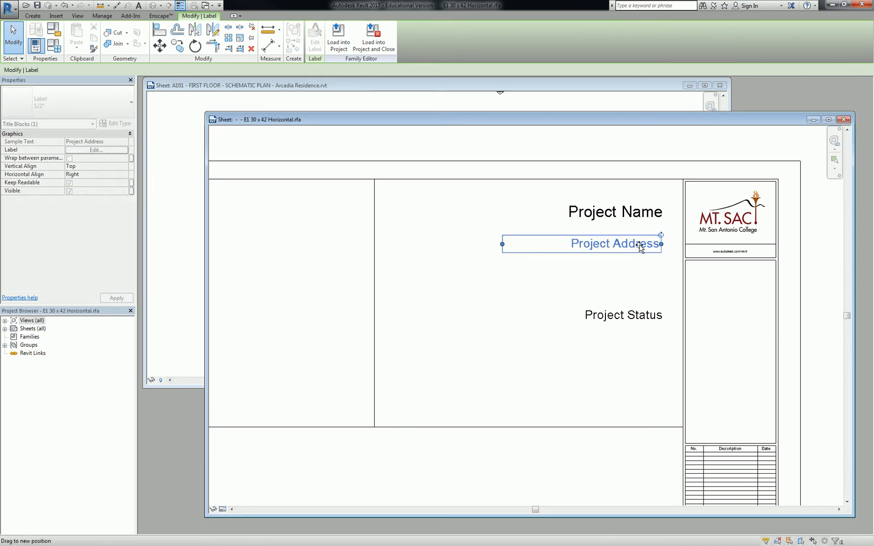
left_click(622, 315)
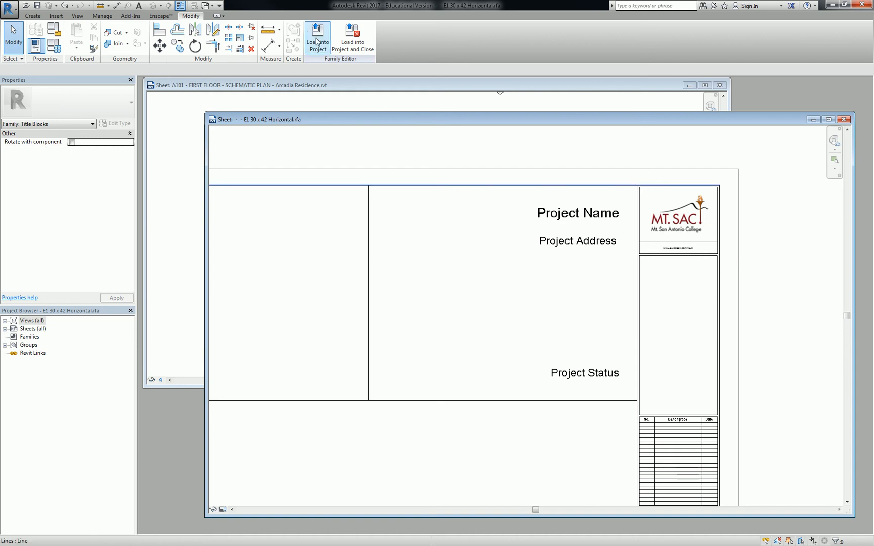
mouse_move(317, 36)
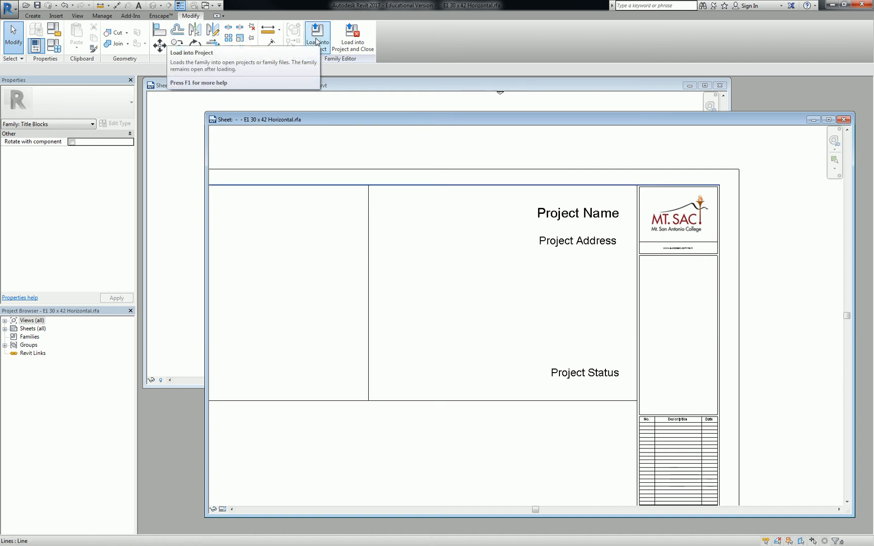
mouse_move(316, 35)
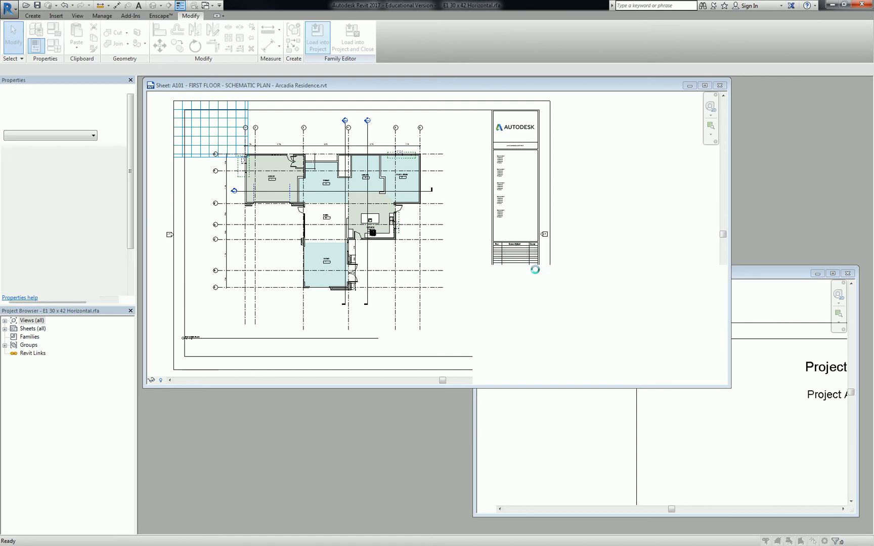
Load the edited Mt. SAC title block into the Arcadia Residence project
left_click(317, 35)
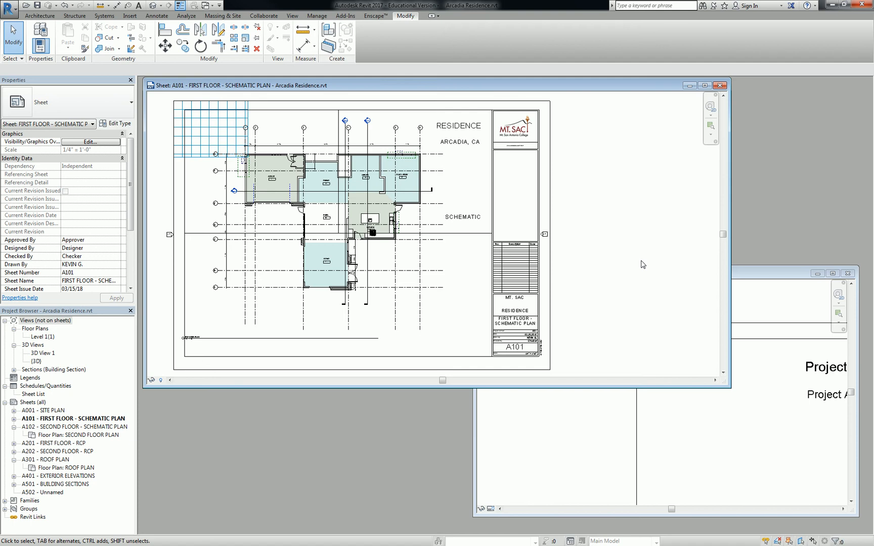
mouse_move(664, 284)
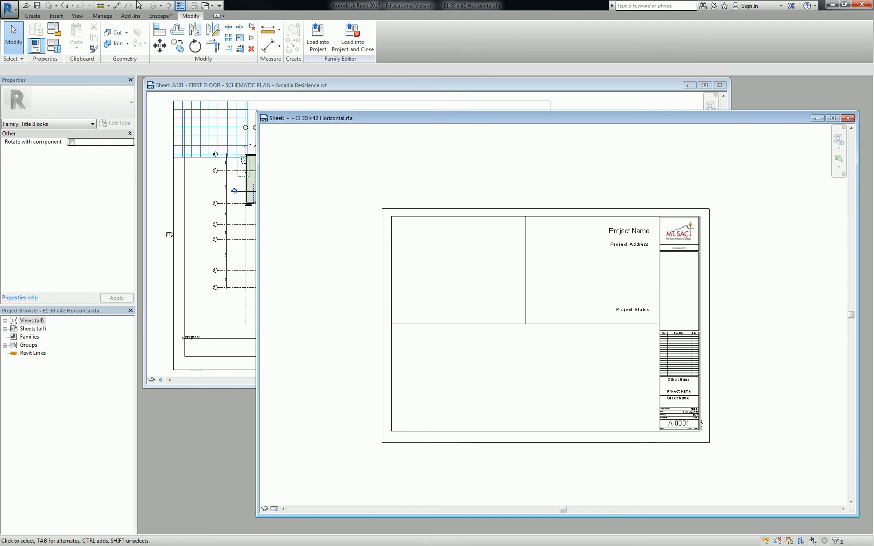
Save As a family in Arch 147 247 - SP18, adding 'Sheet' to the name
left_click(10, 8)
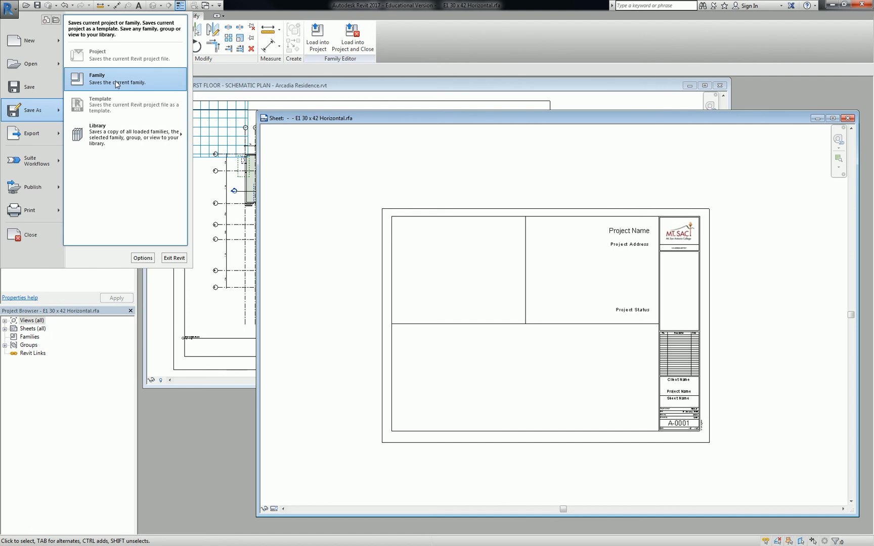
left_click(115, 78)
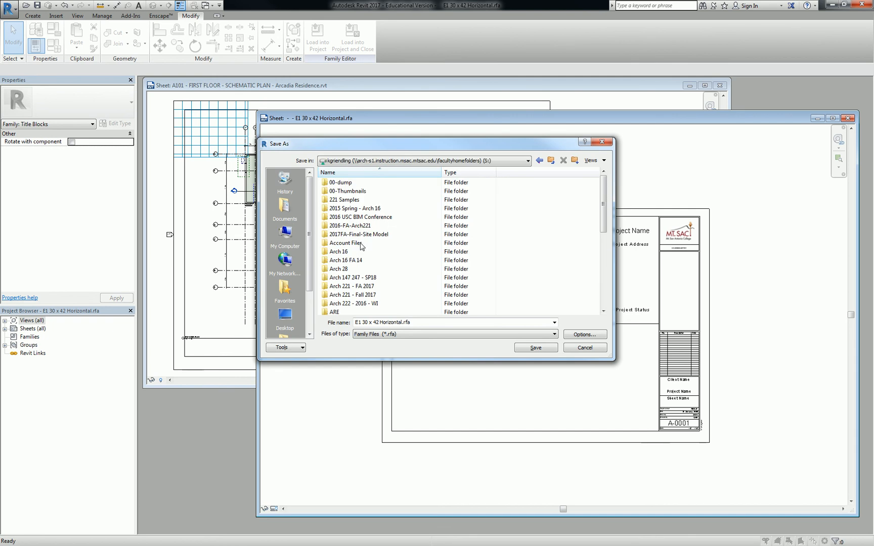
left_click(358, 234)
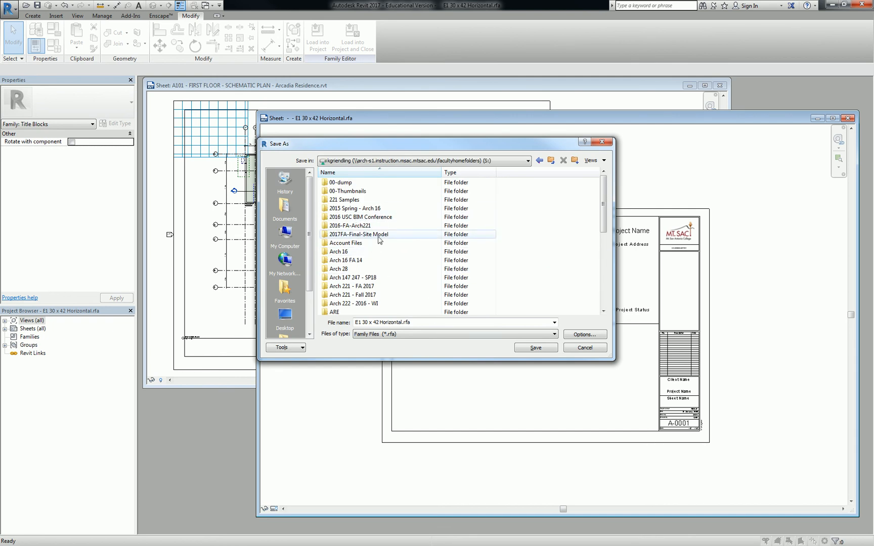
double_click(352, 277)
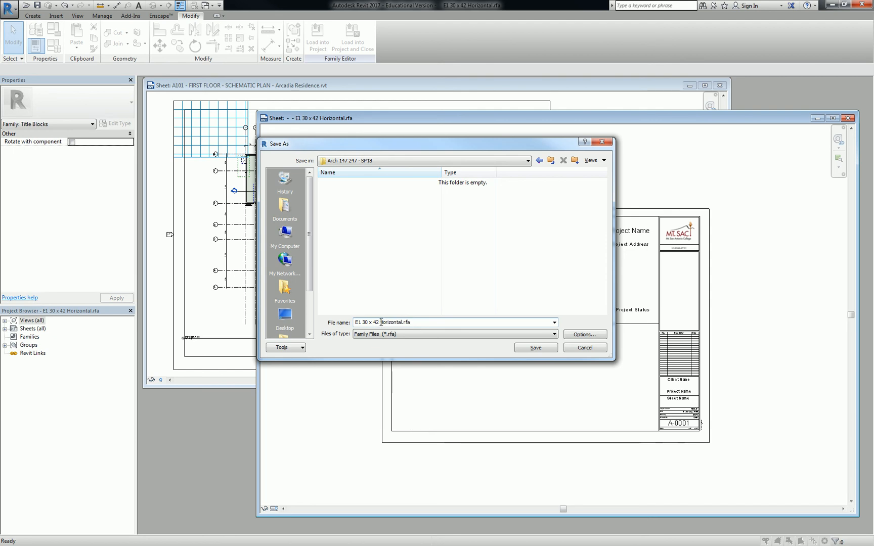
mouse_move(442, 282)
type(" Cover")
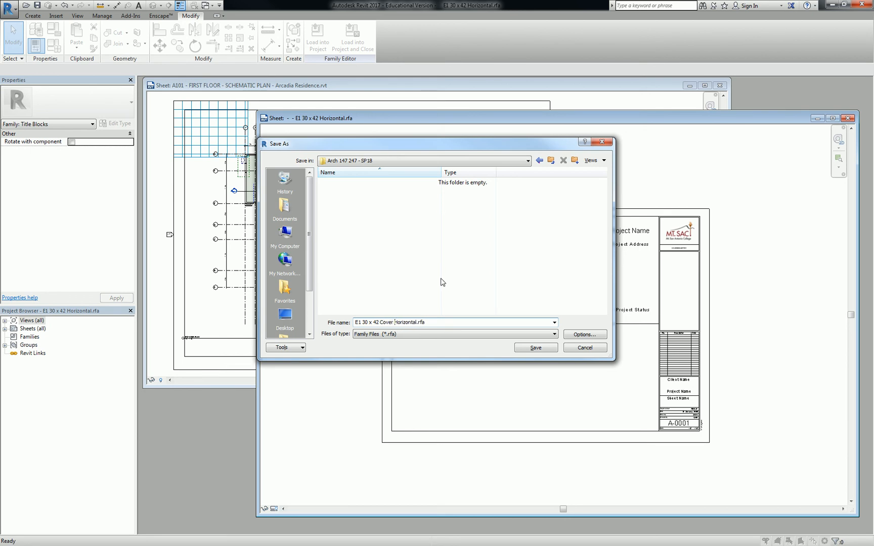
type("Sheet")
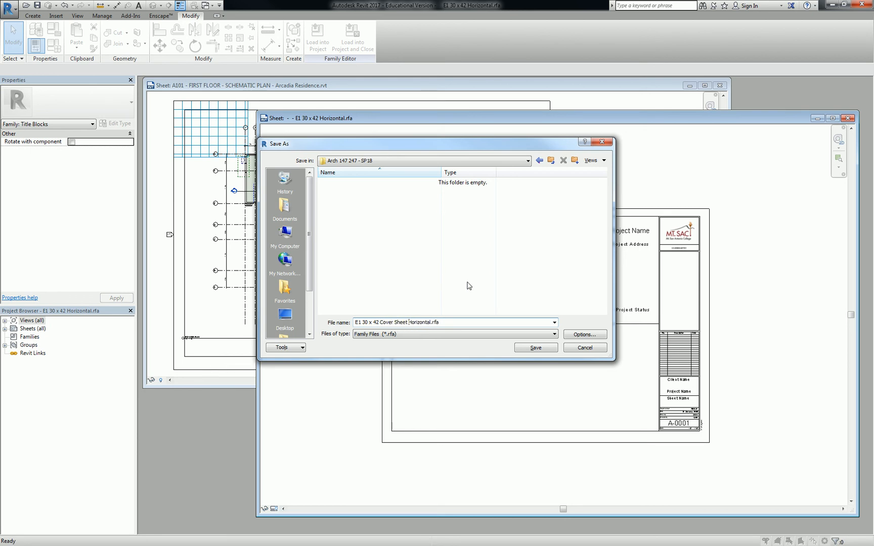
left_click(584, 334)
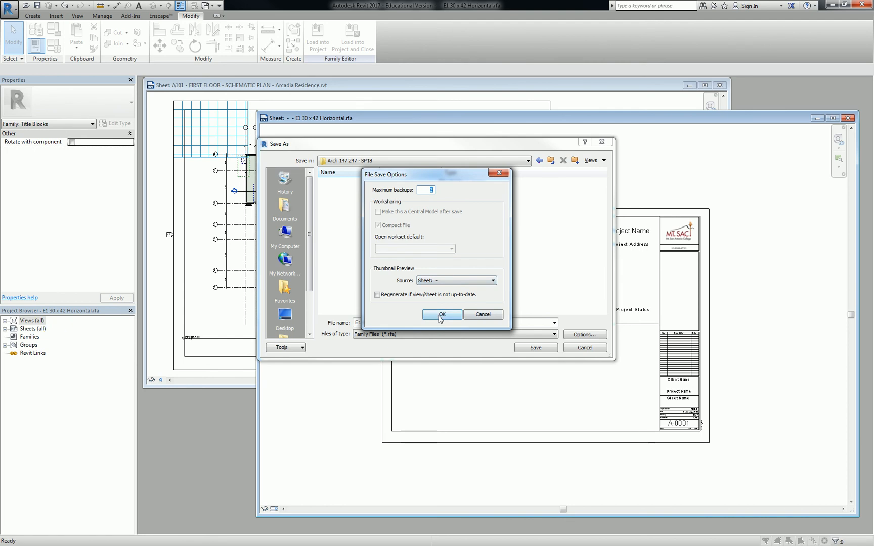
left_click(441, 315)
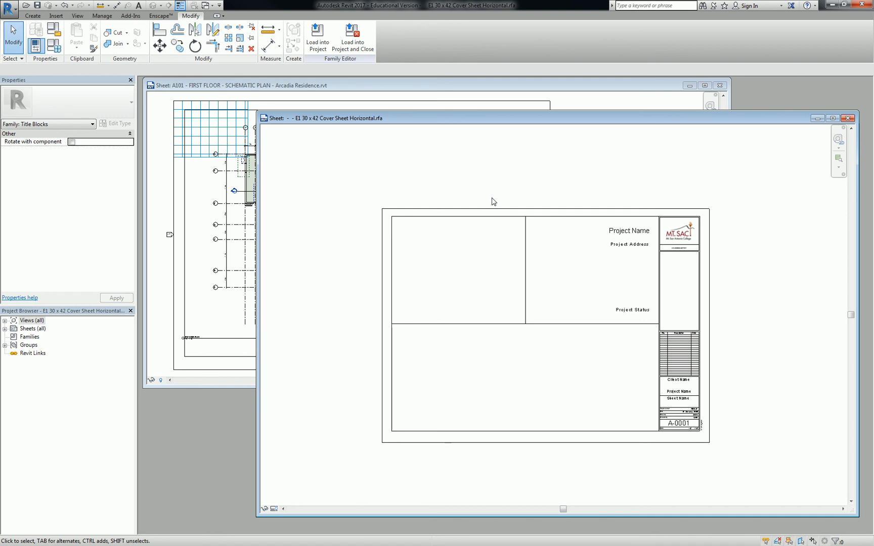
Bring the Arcadia Residence project window with sheet A101 back to the front
left_click(317, 37)
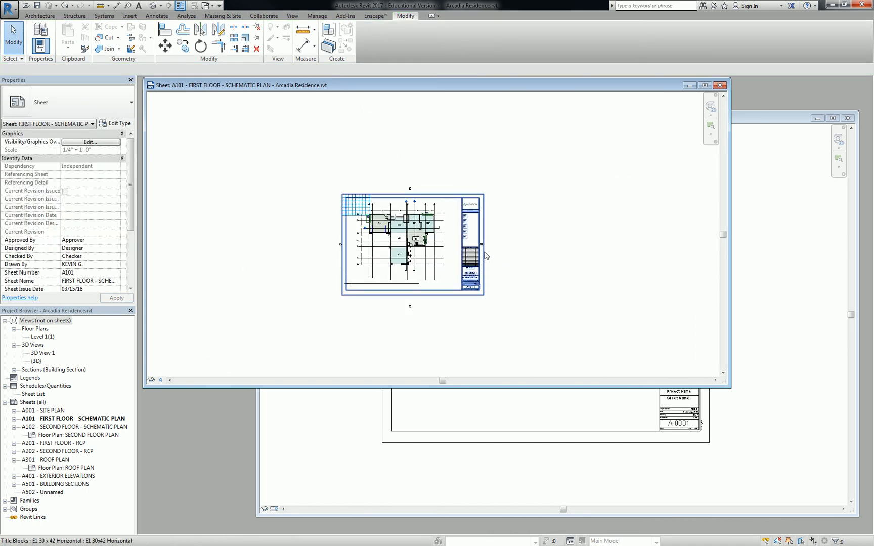
mouse_move(485, 255)
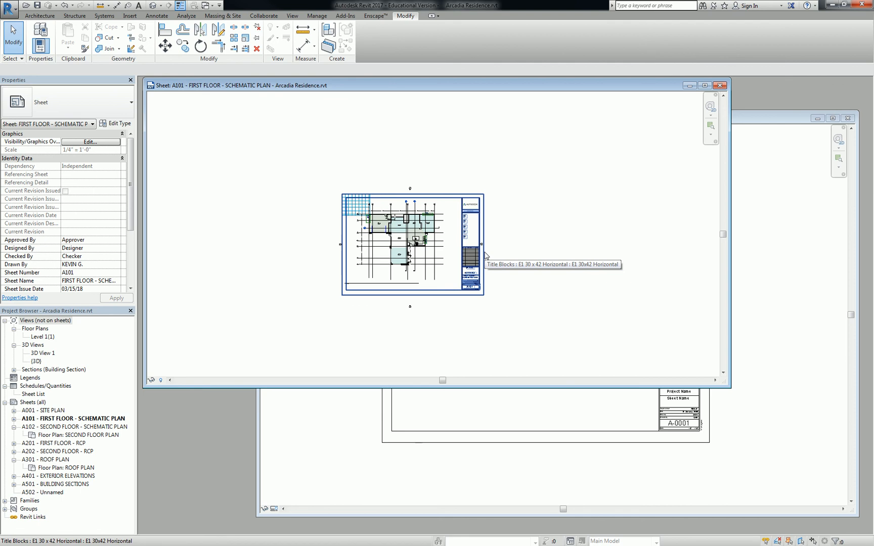
mouse_move(490, 252)
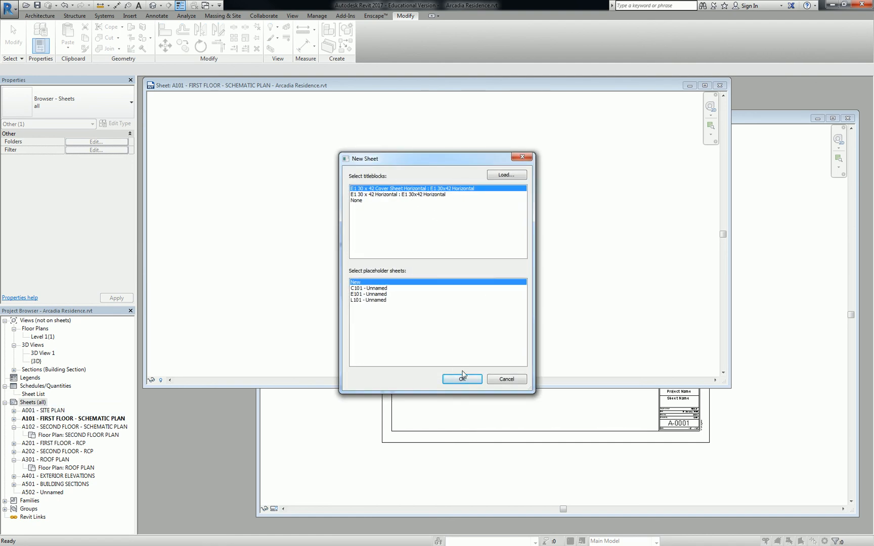
Create sheet L102 with the Cover Sheet title block and open that family for editing
left_click(461, 379)
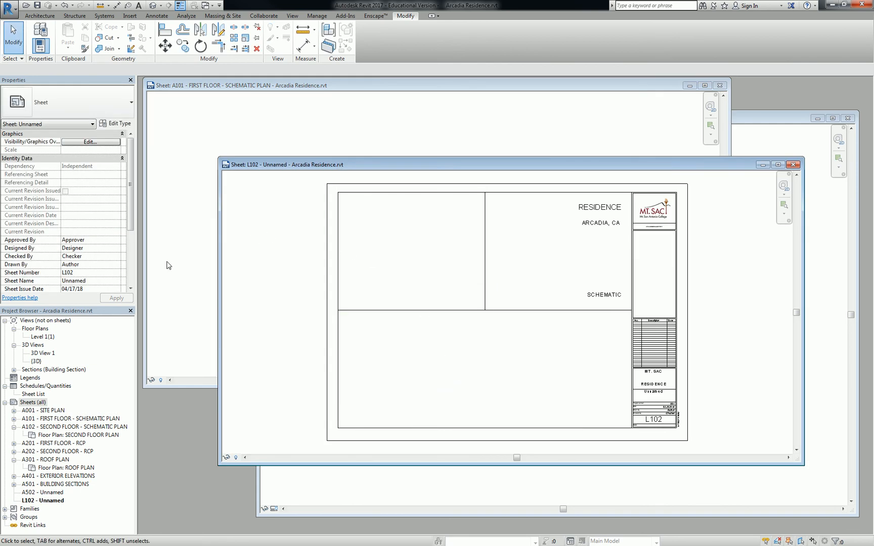
left_click(383, 188)
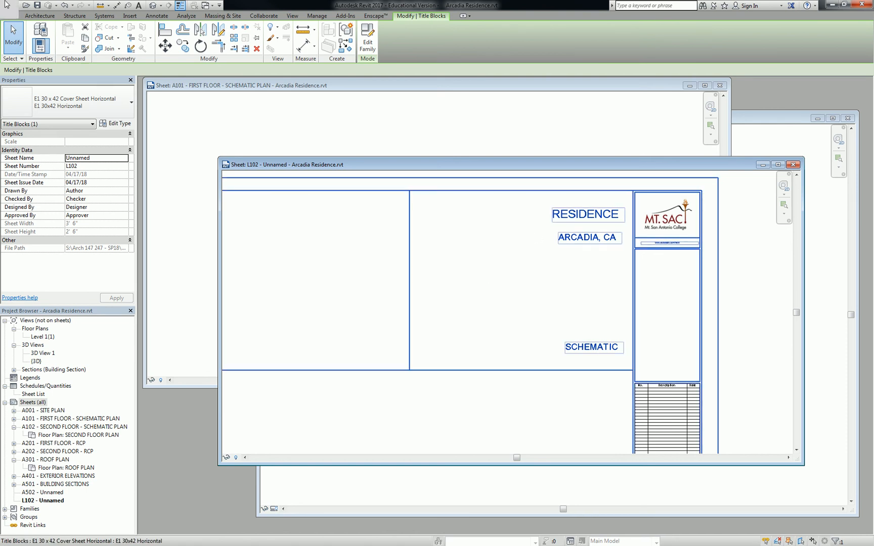
left_click(10, 5)
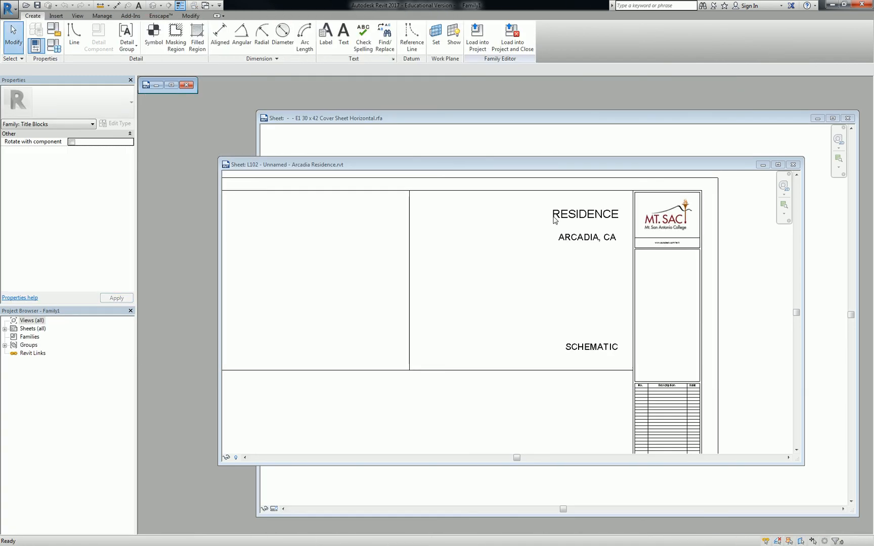
mouse_move(549, 220)
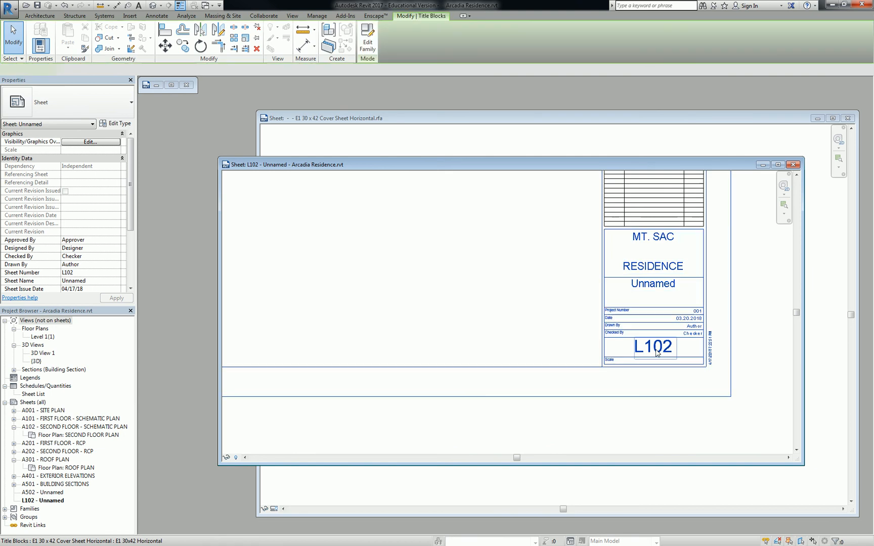
Retype sheet number L102 as G00 directly in the title block
left_click(653, 347)
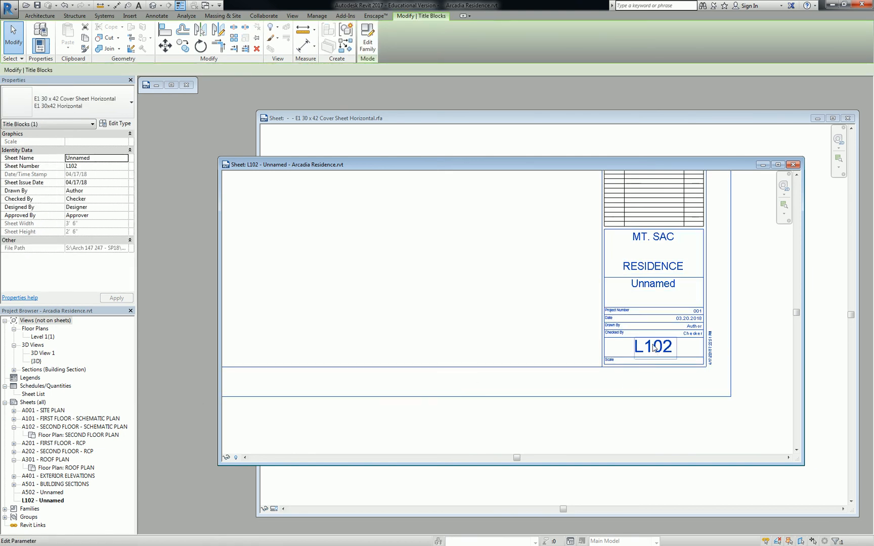
double_click(651, 346)
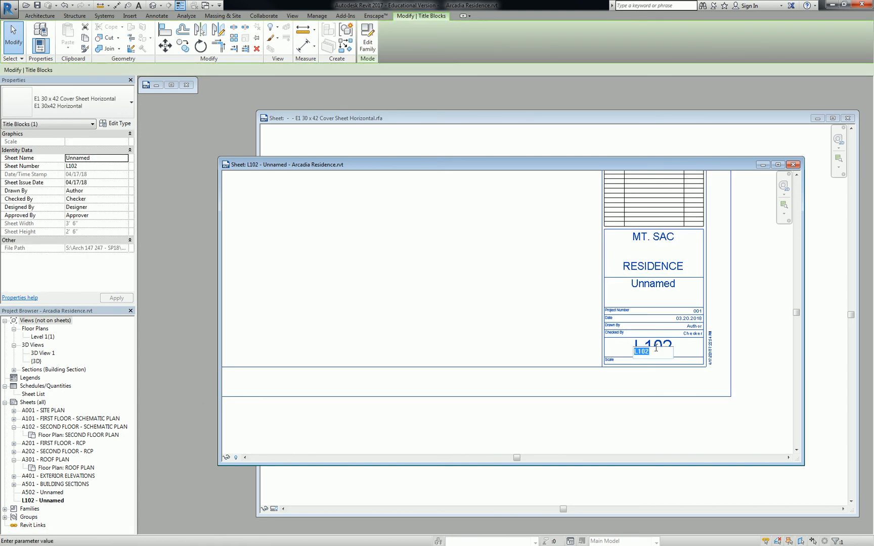
type("G00")
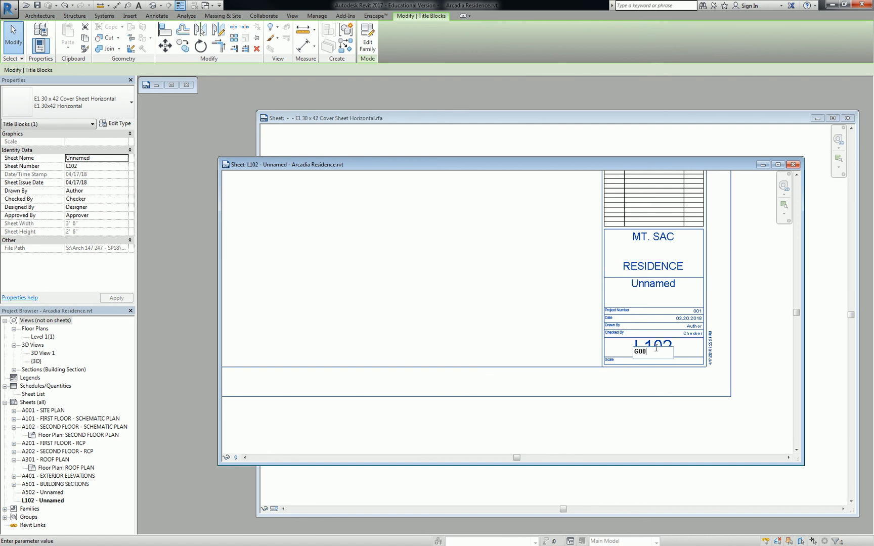